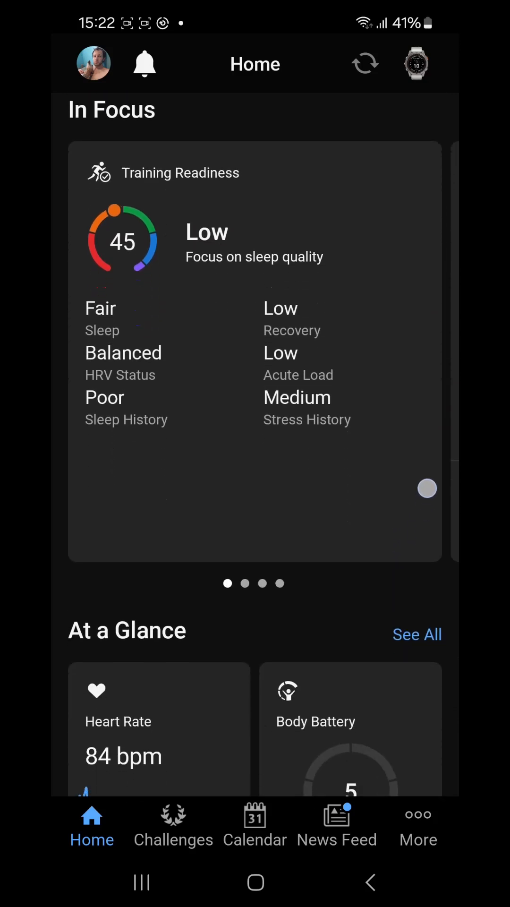
# Browse the home screen and open the In Focus editor from Edit Home
pyautogui.scroll(-3)
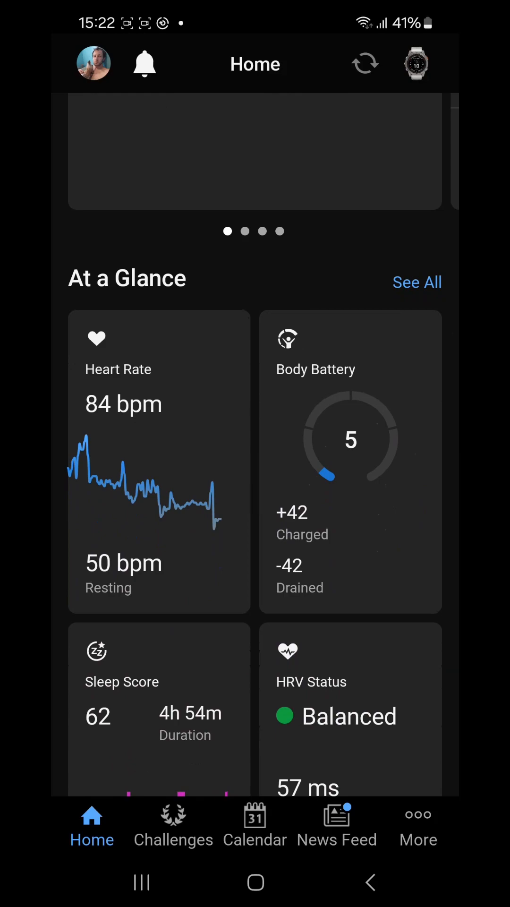
pyautogui.scroll(-3)
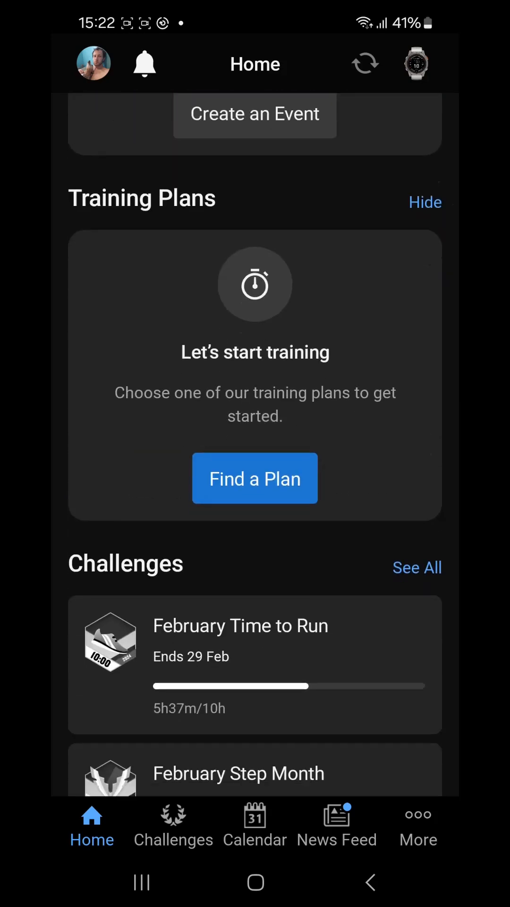
pyautogui.scroll(-3)
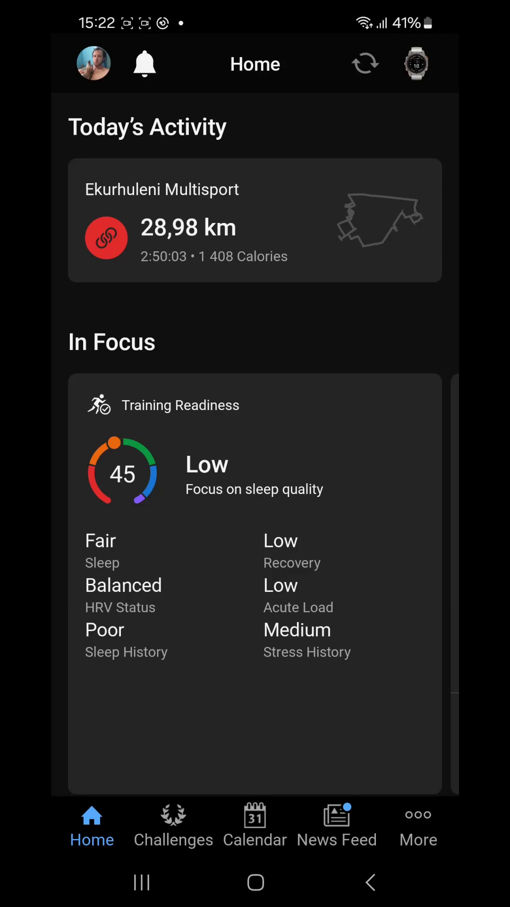
pyautogui.click(254, 221)
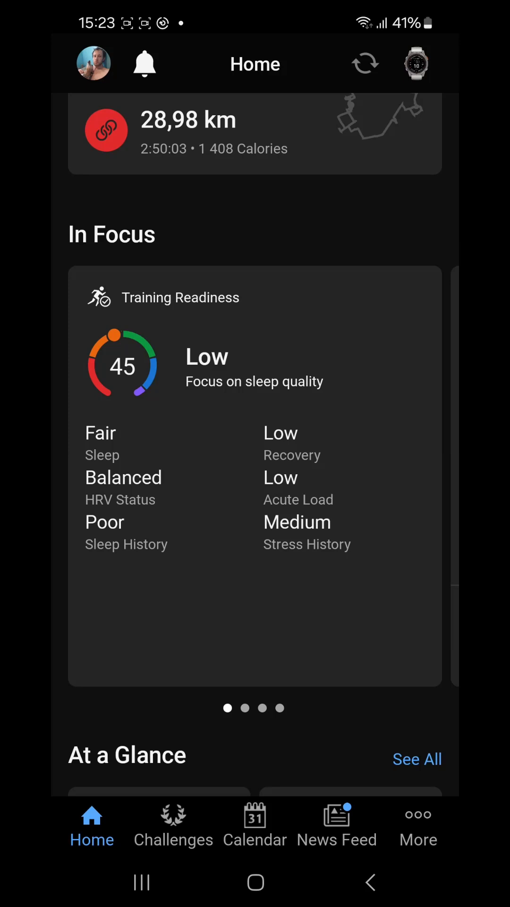
pyautogui.hscroll(-3)
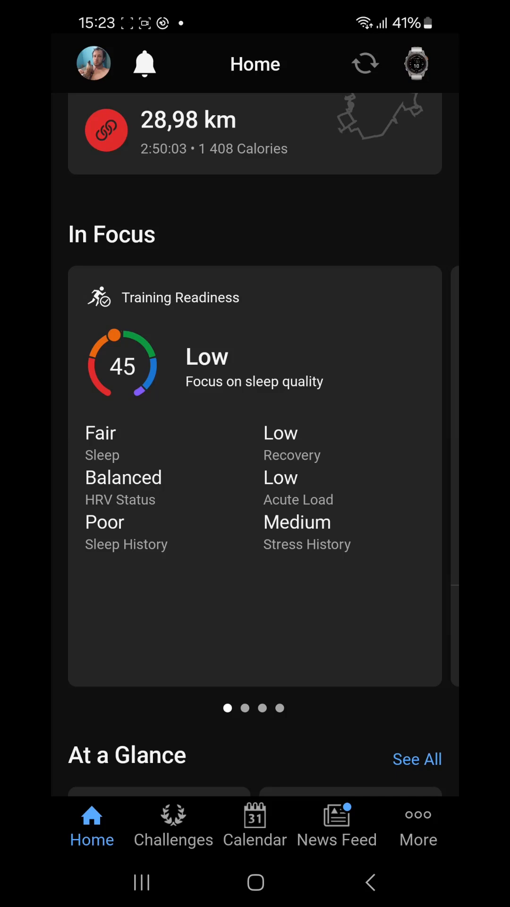
pyautogui.scroll(-3)
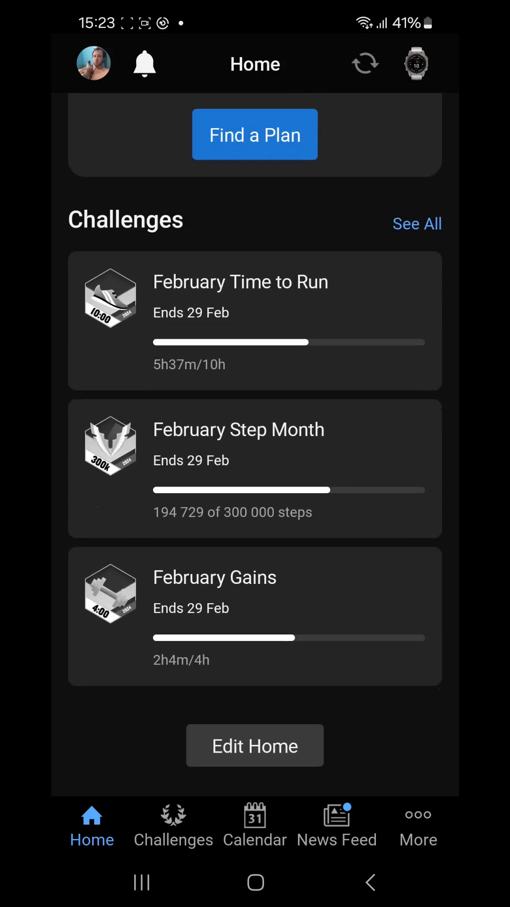
pyautogui.click(255, 745)
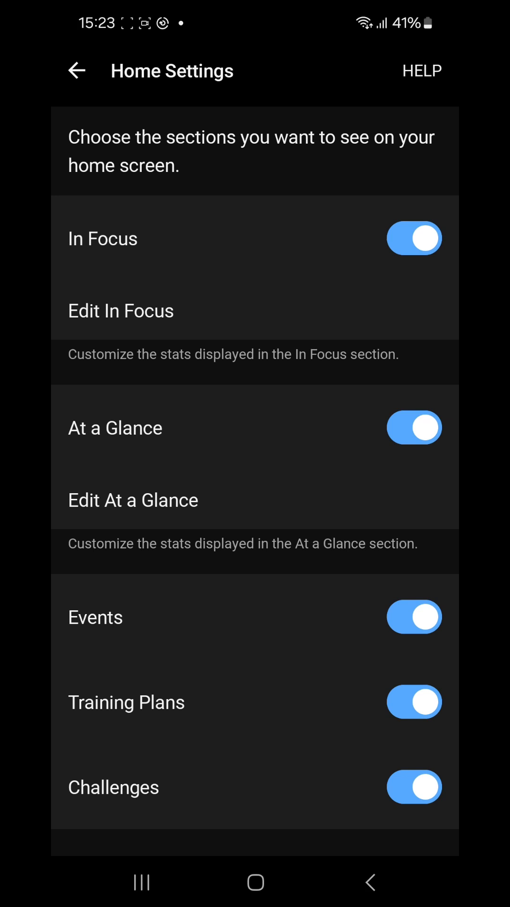
pyautogui.click(121, 310)
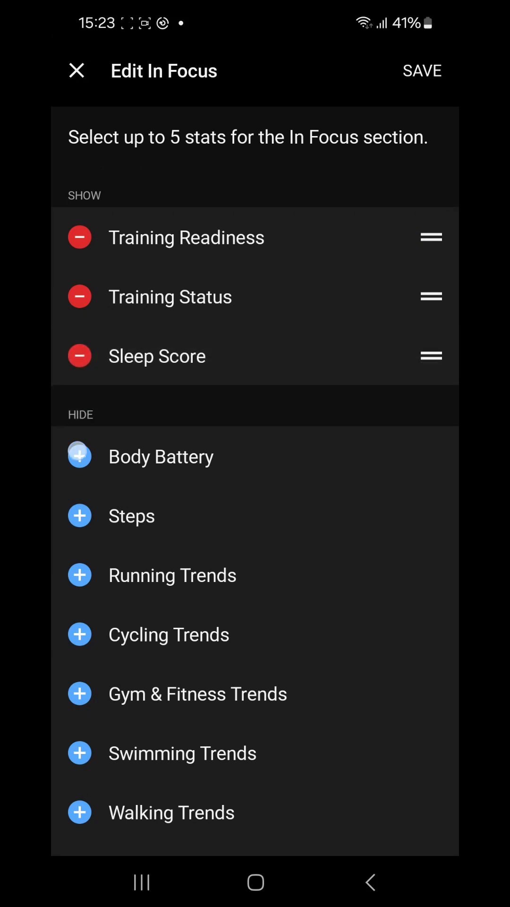
# Add Body Battery and Steps to In Focus, dismiss the five-stat limit alert, and save
pyautogui.click(80, 457)
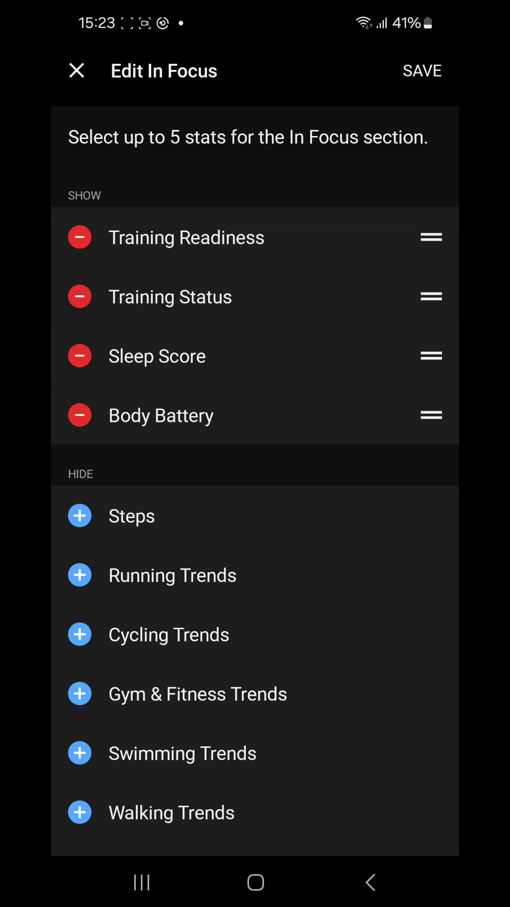
pyautogui.click(80, 515)
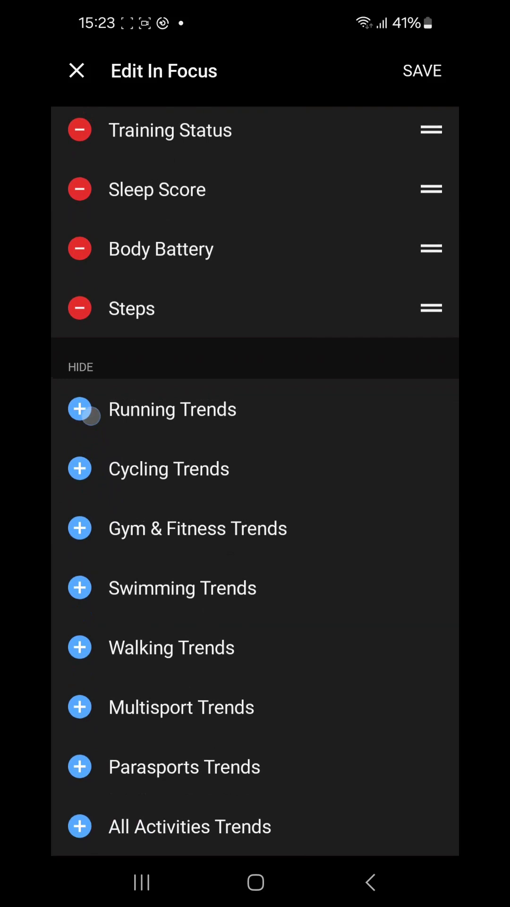
pyautogui.click(79, 409)
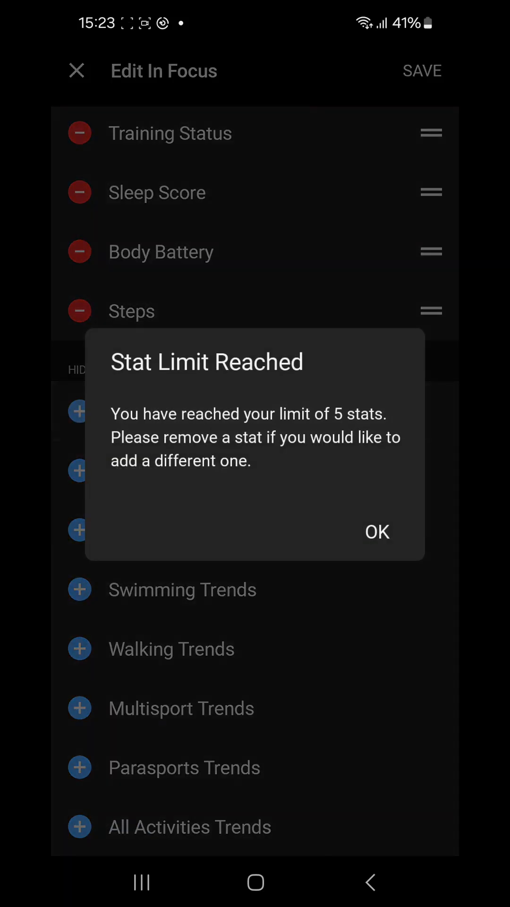
pyautogui.click(377, 532)
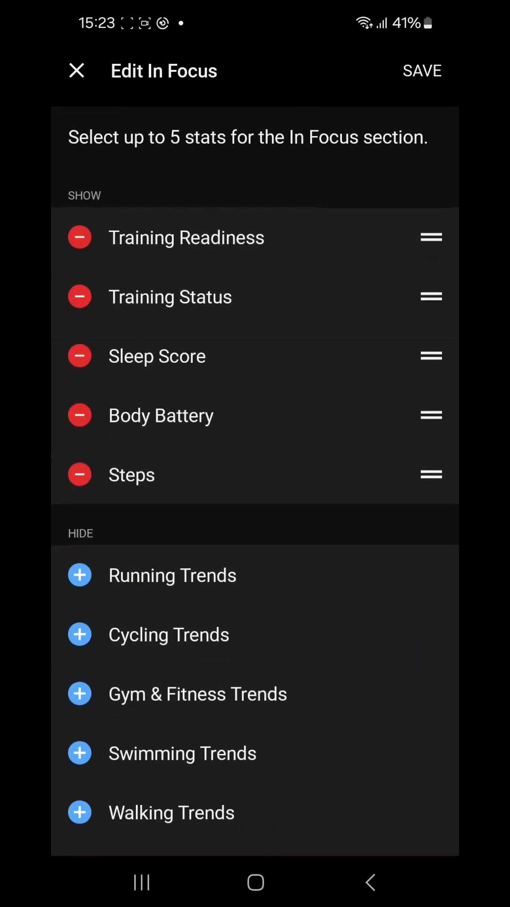
pyautogui.click(421, 70)
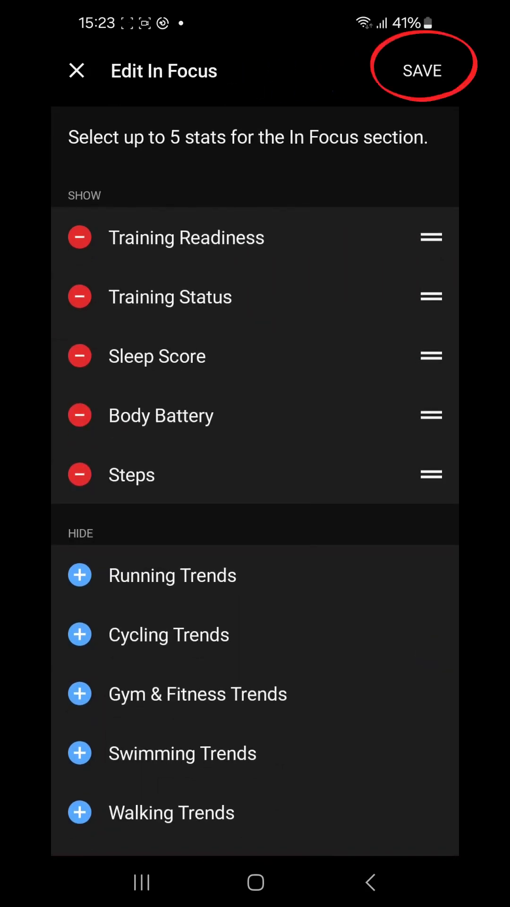
pyautogui.click(421, 70)
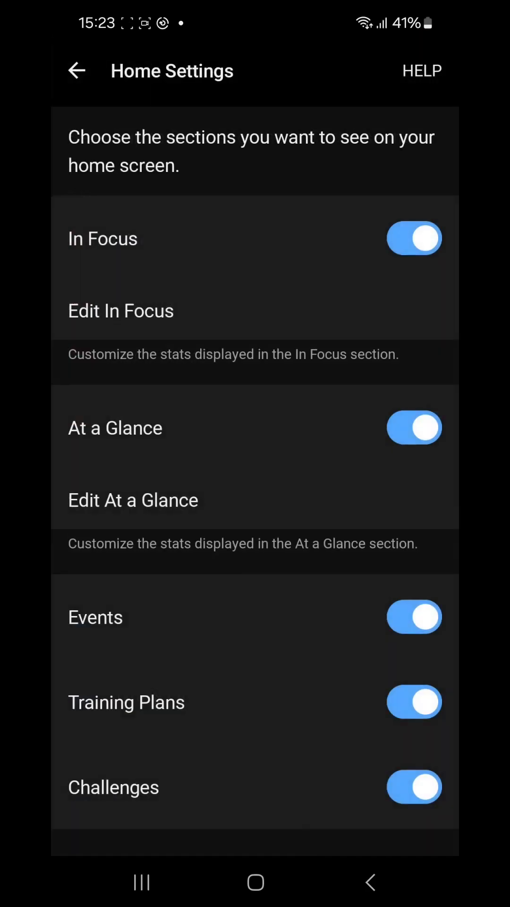
pyautogui.click(77, 71)
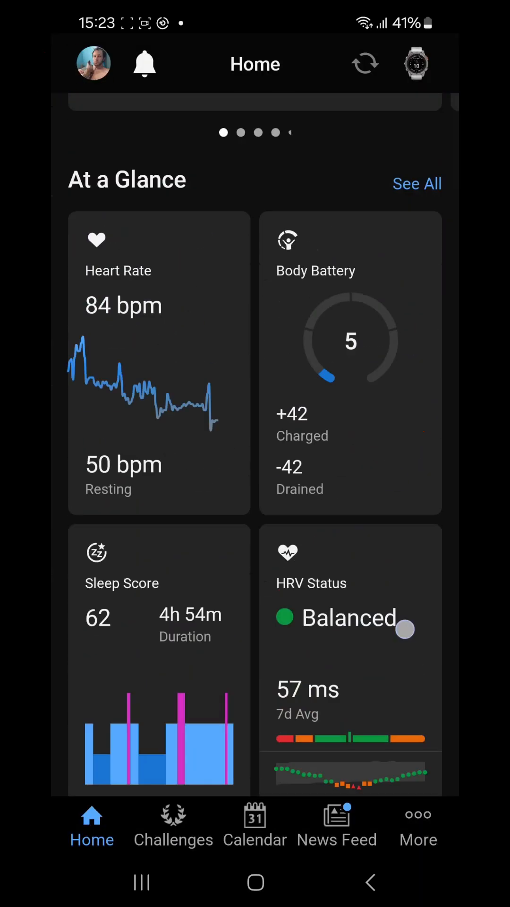
pyautogui.scroll(-3)
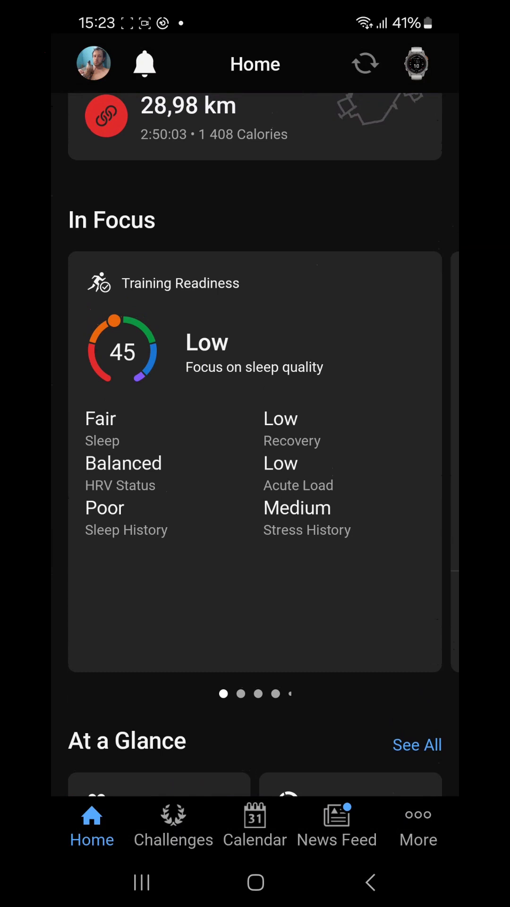
pyautogui.hscroll(-3)
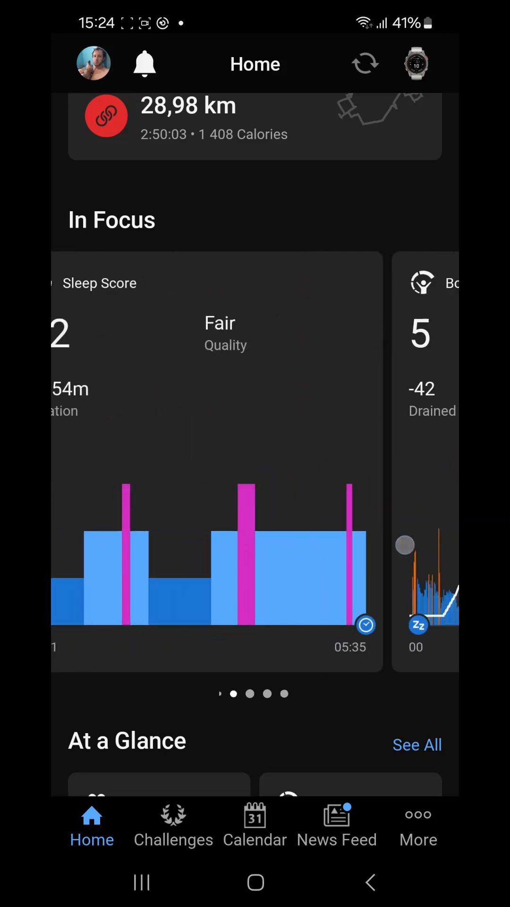
pyautogui.hscroll(-3)
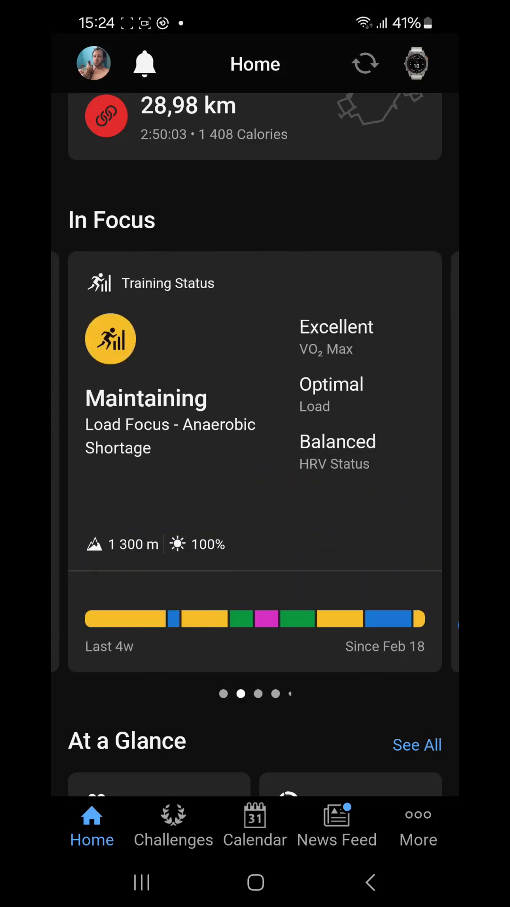
pyautogui.scroll(-3)
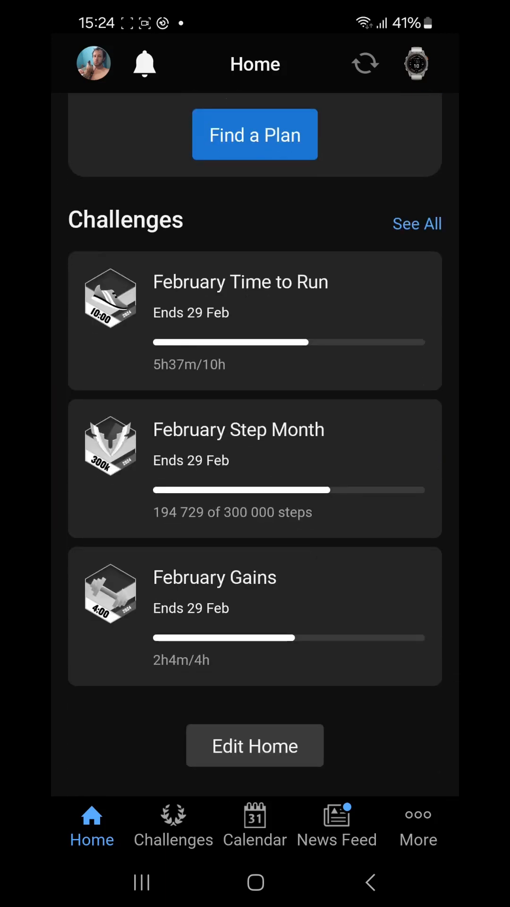
# Open Home Settings to look over the five In Focus stats, then go back
pyautogui.click(255, 745)
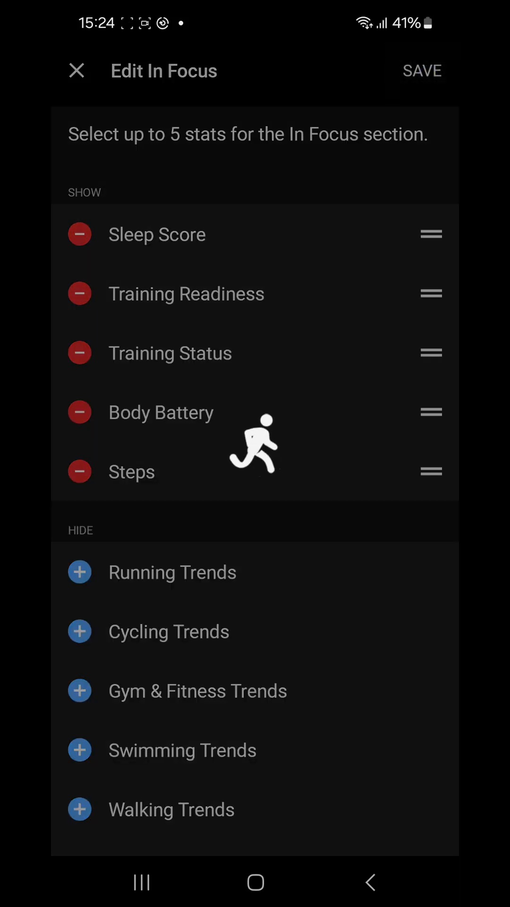
pyautogui.click(76, 71)
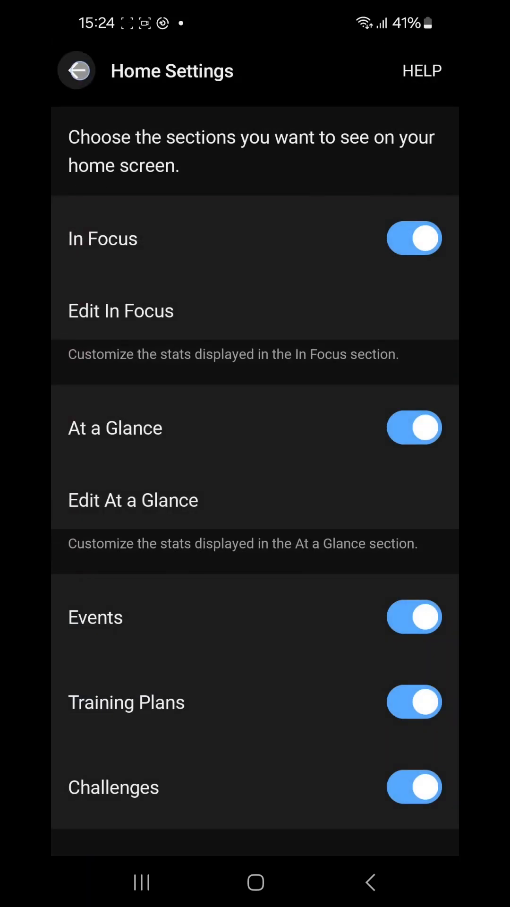
# View today's Sleep Score of 62, dismissing the skin temperature popup and checking the timeline
pyautogui.click(75, 70)
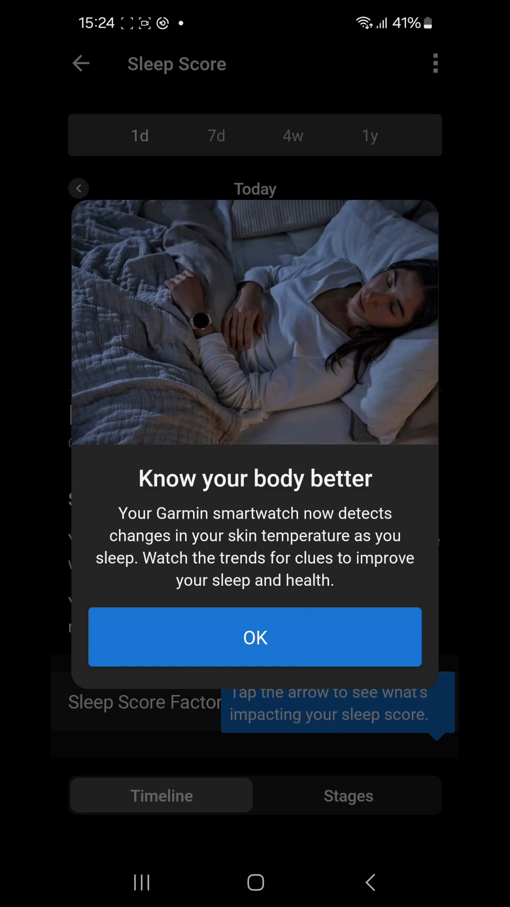
pyautogui.click(255, 636)
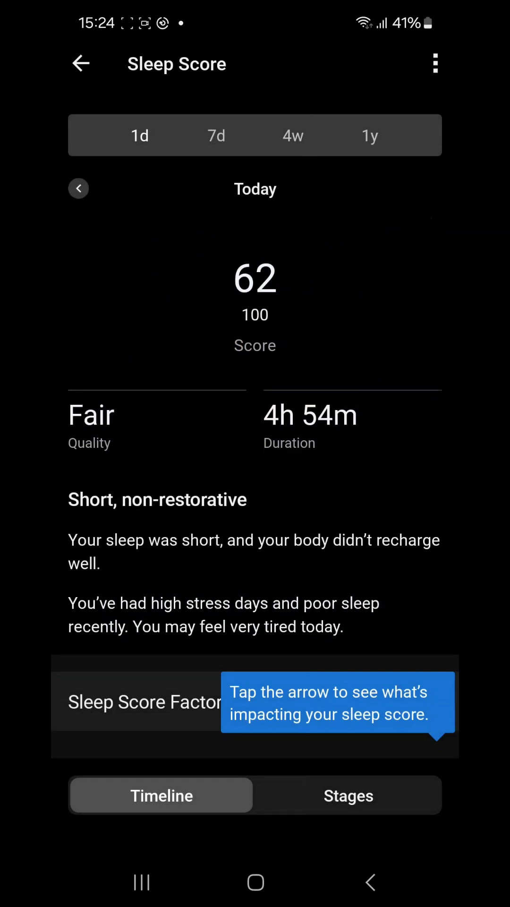
pyautogui.scroll(-3)
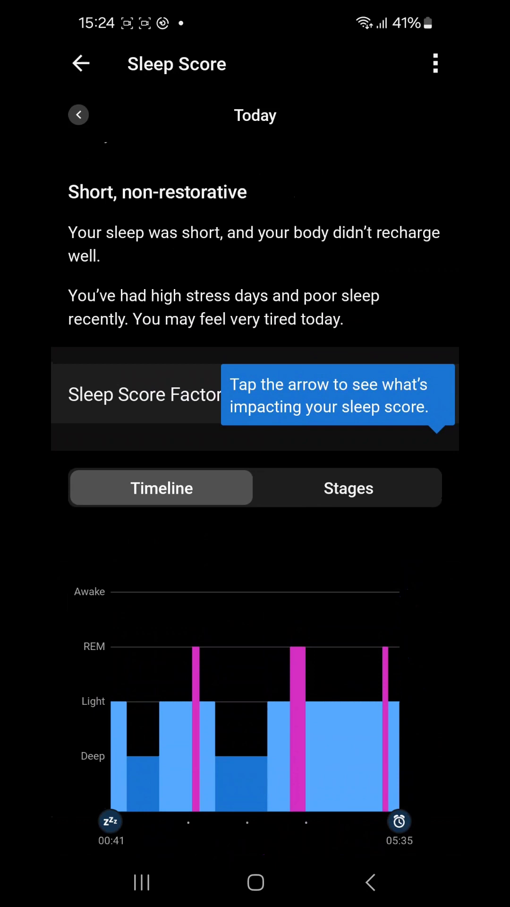
pyautogui.click(80, 63)
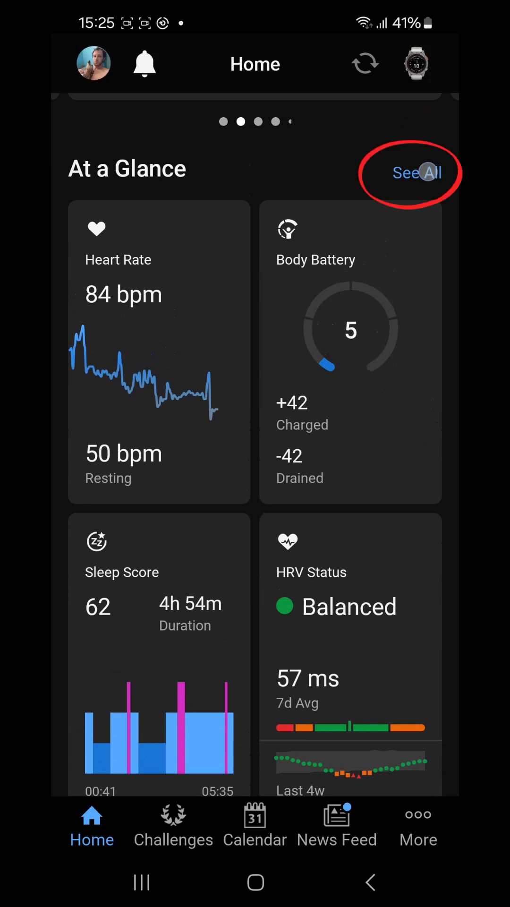
# Scroll through all At a Glance daily stats, then open and close the stats editor
pyautogui.click(417, 173)
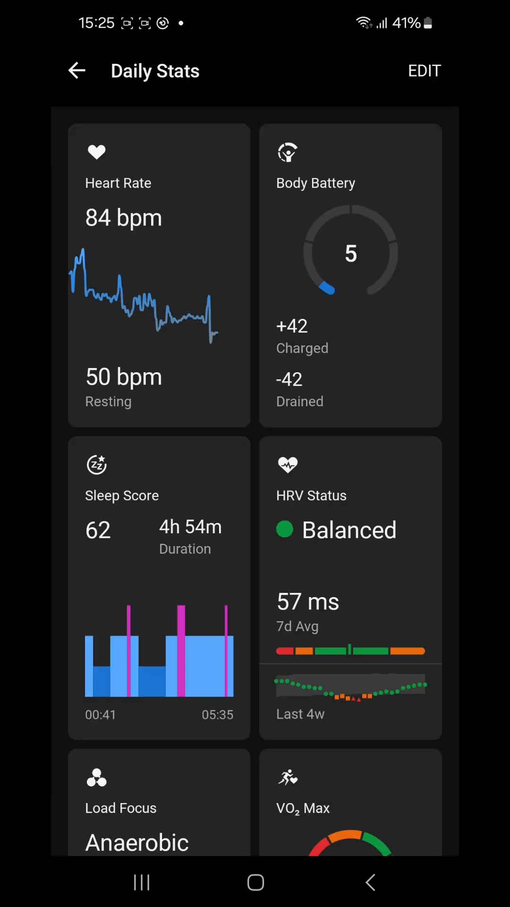
pyautogui.scroll(-3)
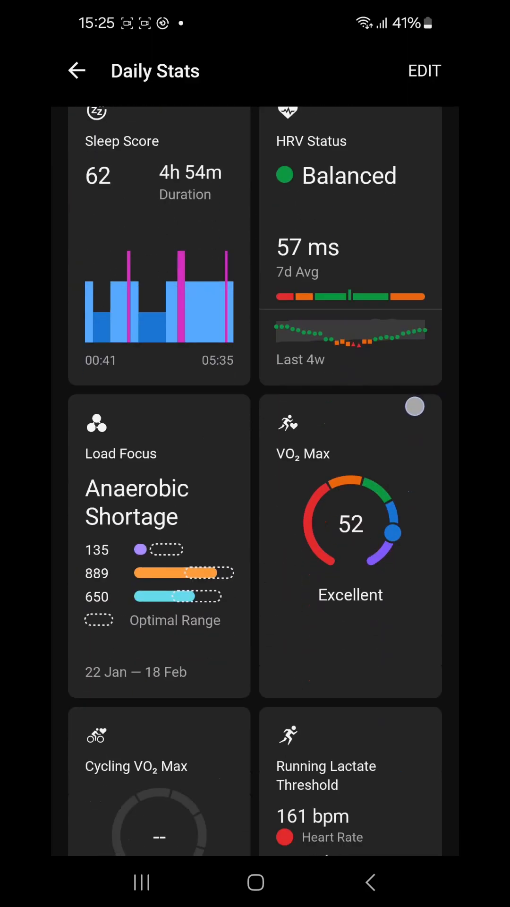
pyautogui.scroll(-3)
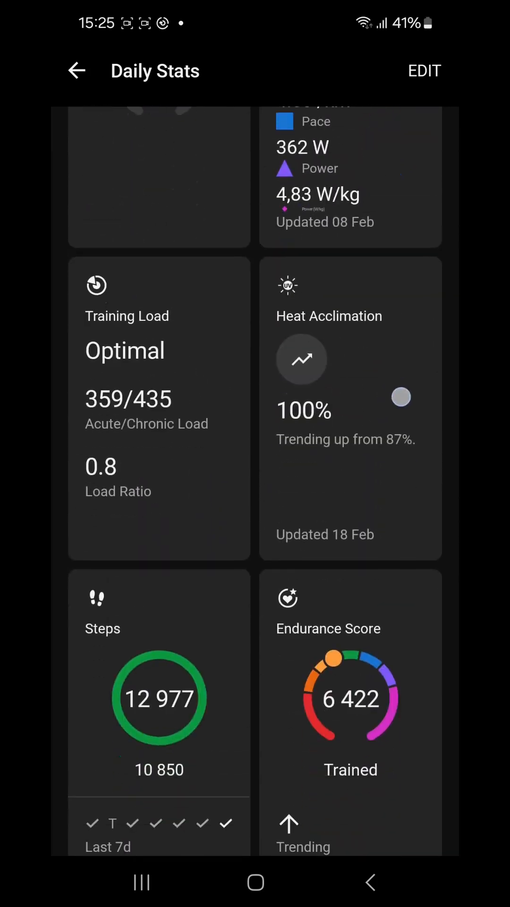
pyautogui.scroll(-3)
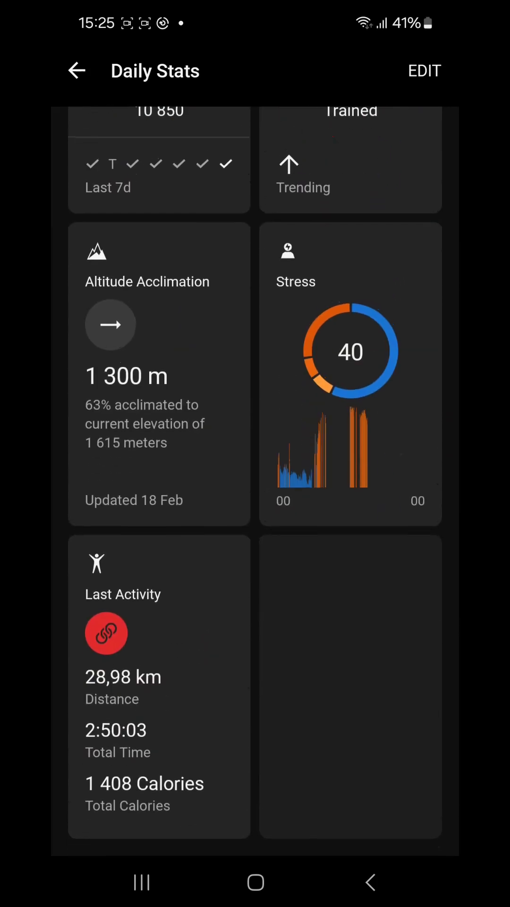
pyautogui.scroll(-3)
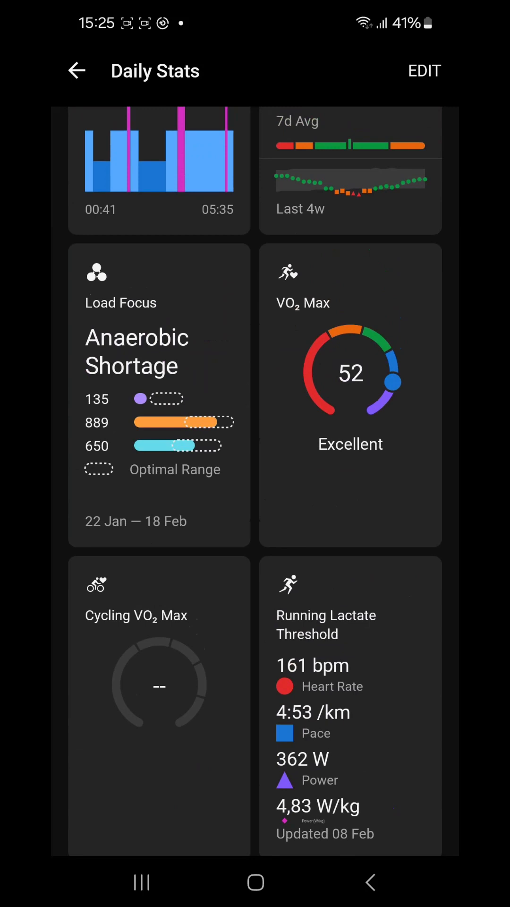
pyautogui.click(424, 70)
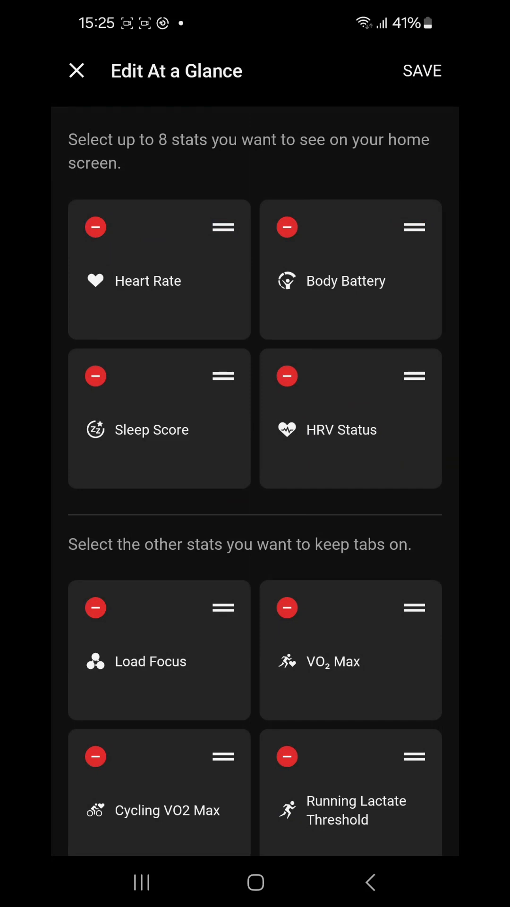
pyautogui.click(421, 70)
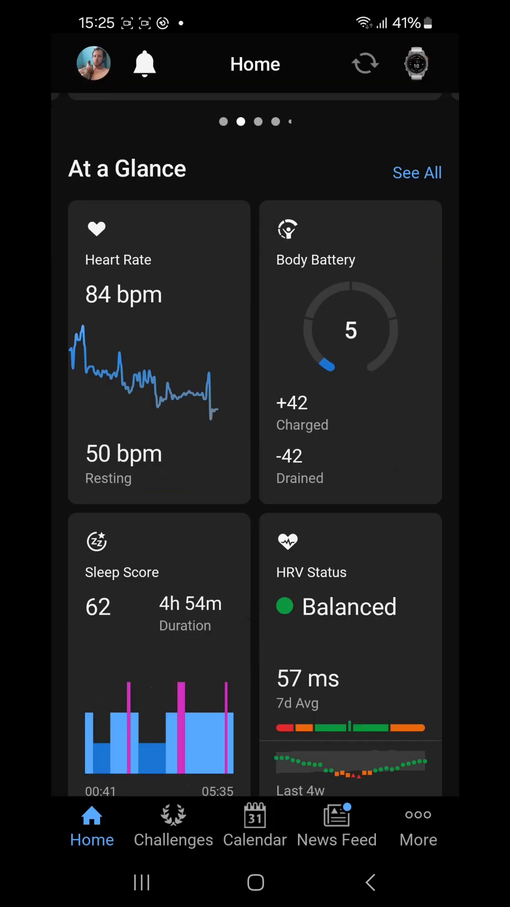
# Scroll the Daily Stats list again and reopen the stats editor
pyautogui.scroll(-3)
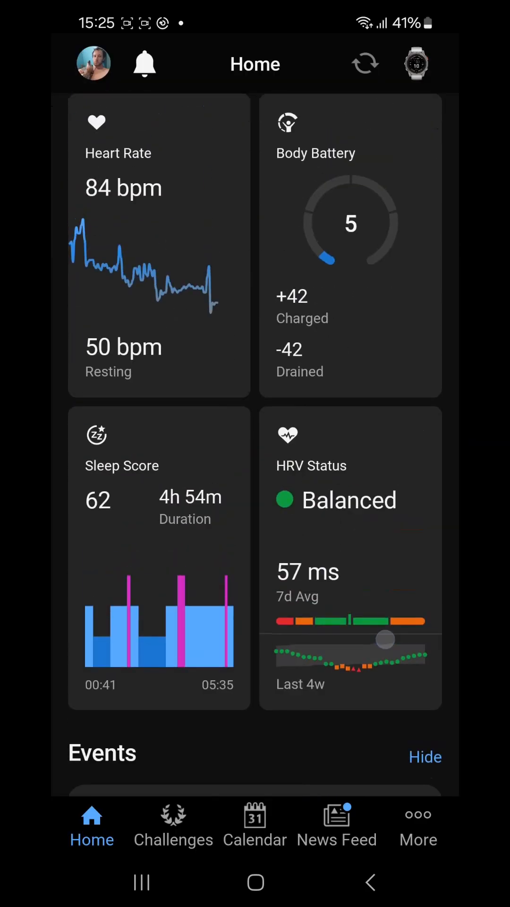
pyautogui.scroll(-3)
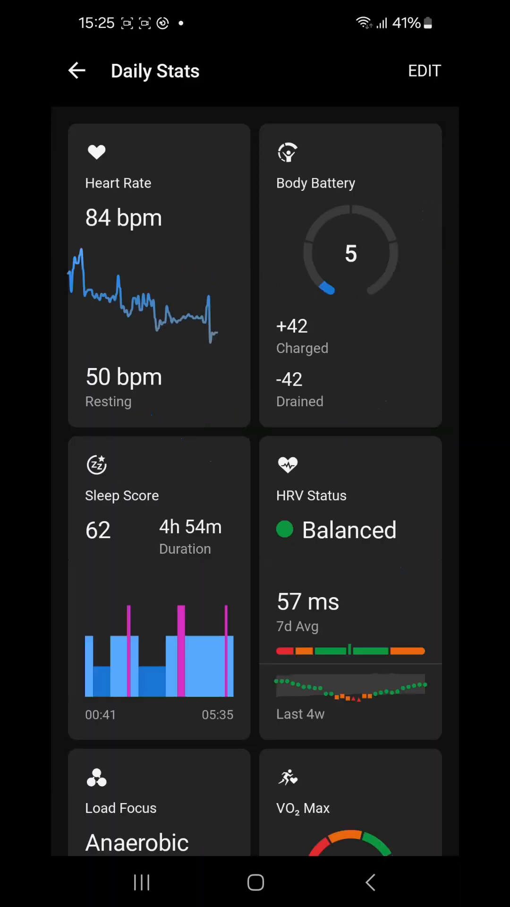
pyautogui.scroll(-3)
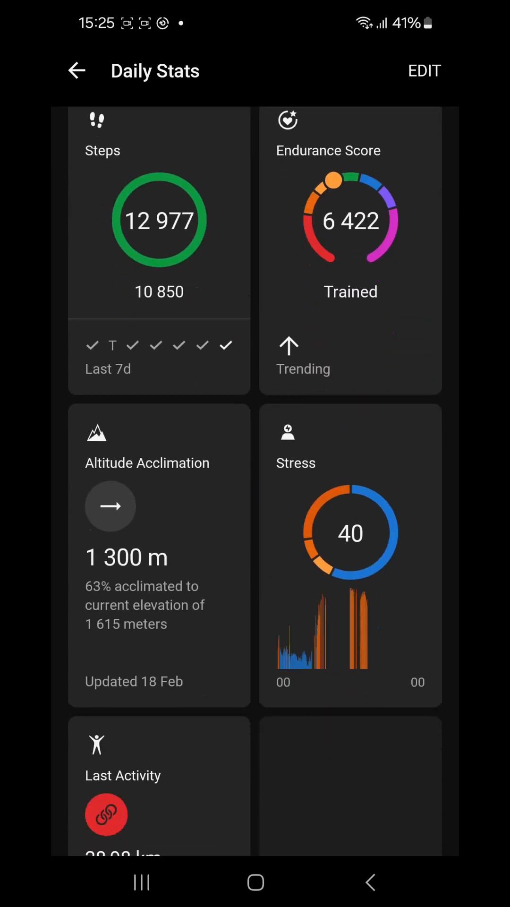
pyautogui.scroll(-3)
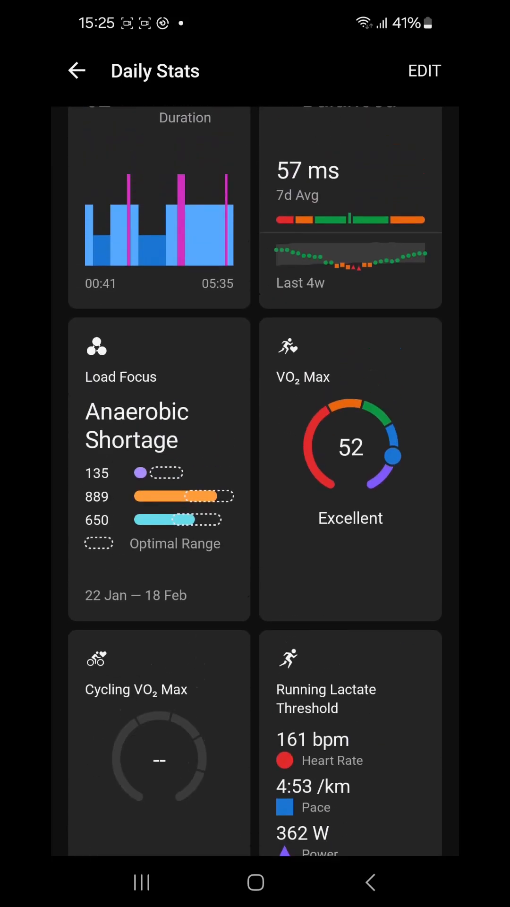
pyautogui.click(423, 70)
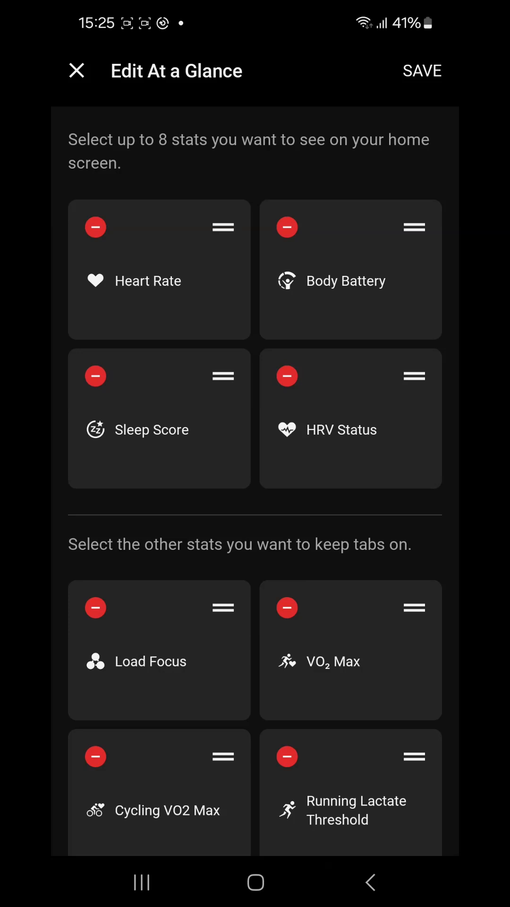
# Drag HRV Status from the home-screen stats down into the other stats section
pyautogui.moveTo(415, 376); pyautogui.dragTo(392, 466)
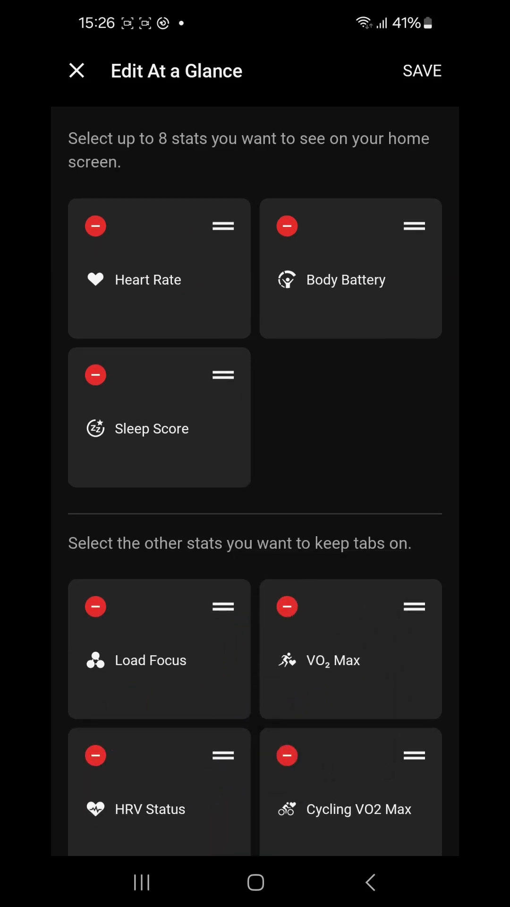
pyautogui.scroll(-3)
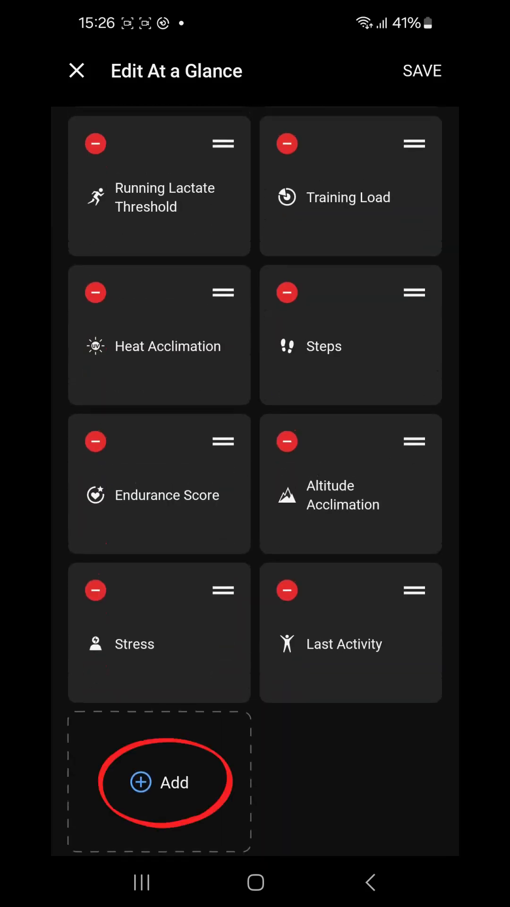
# Add Fitness Age through Add a Stat and save the stats layout
pyautogui.click(166, 782)
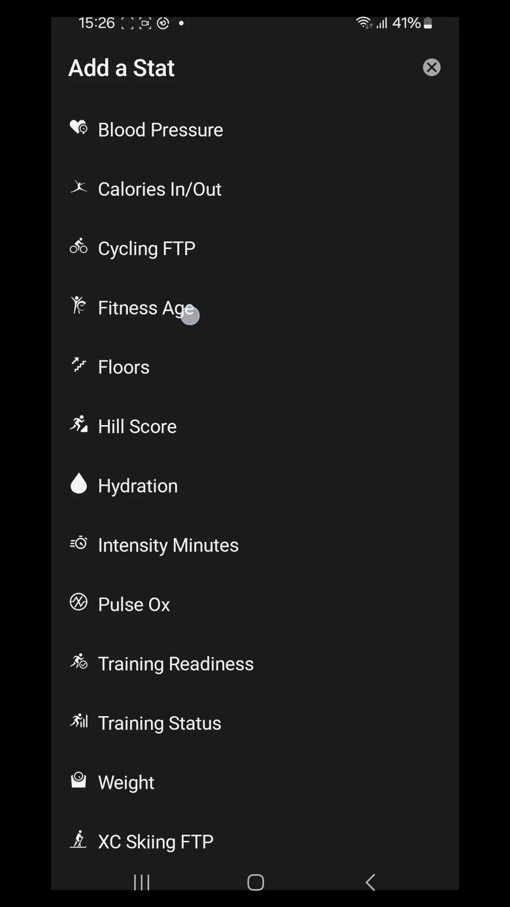
pyautogui.click(431, 67)
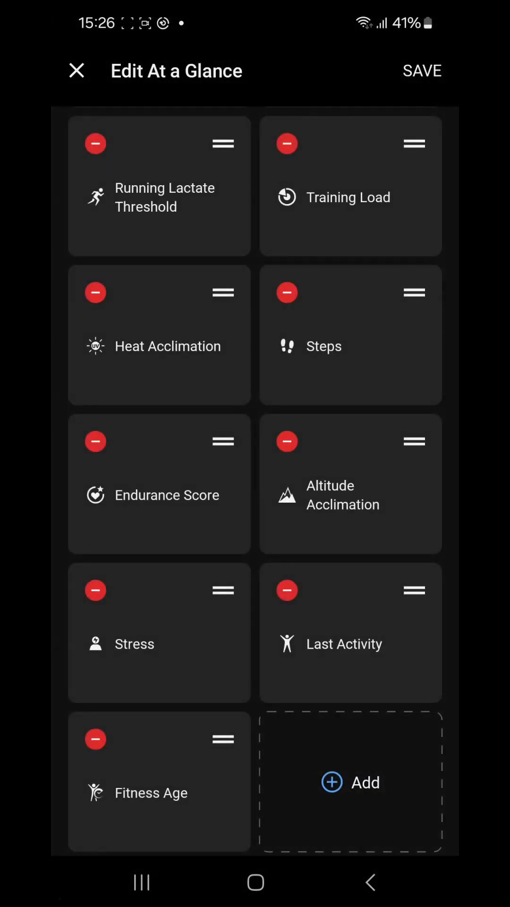
pyautogui.click(422, 70)
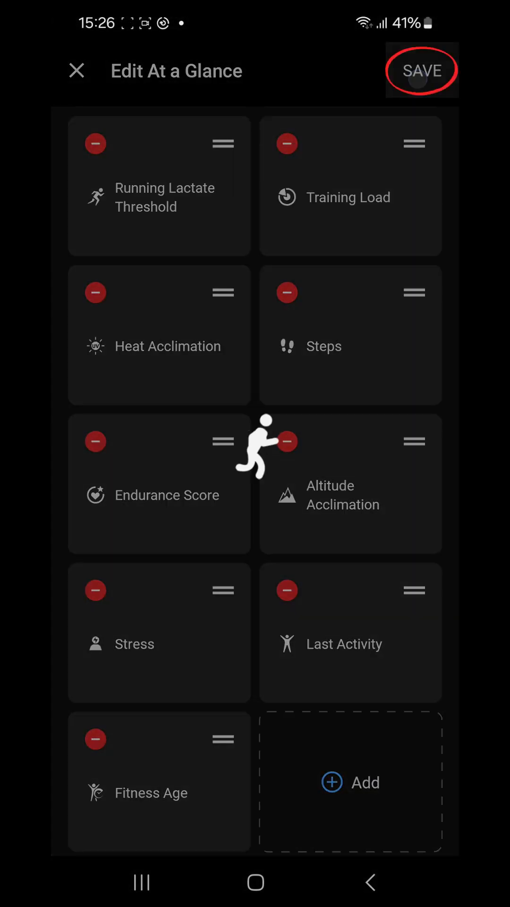
pyautogui.click(422, 71)
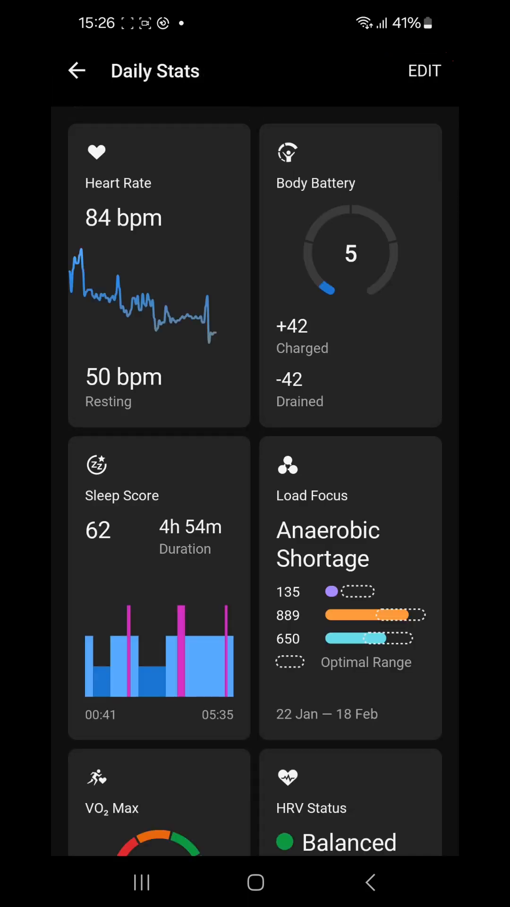
# Reopen the stats editor, keep Fitness Age among the home stats, and return to Home
pyautogui.scroll(-3)
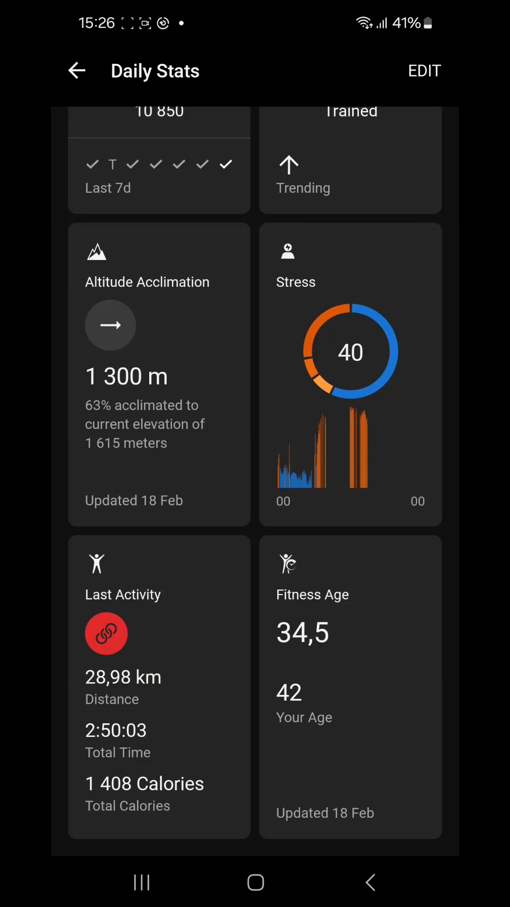
pyautogui.click(424, 70)
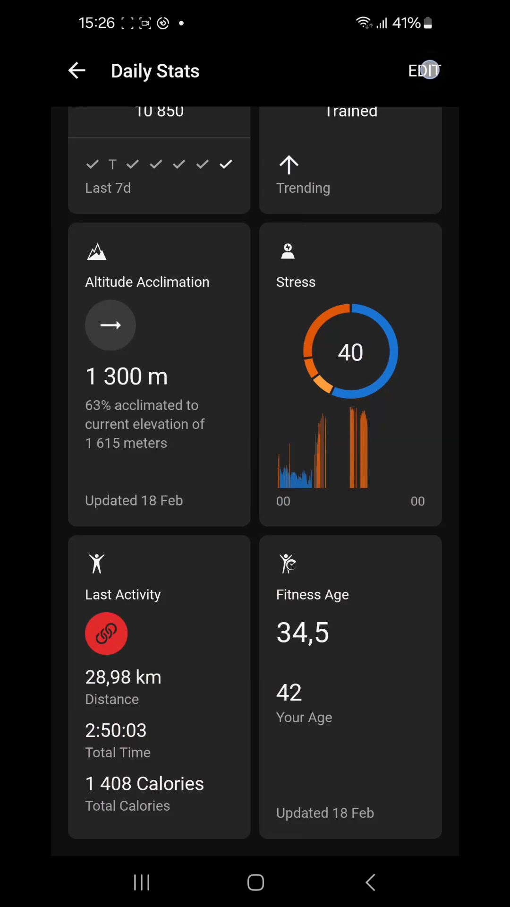
pyautogui.click(423, 70)
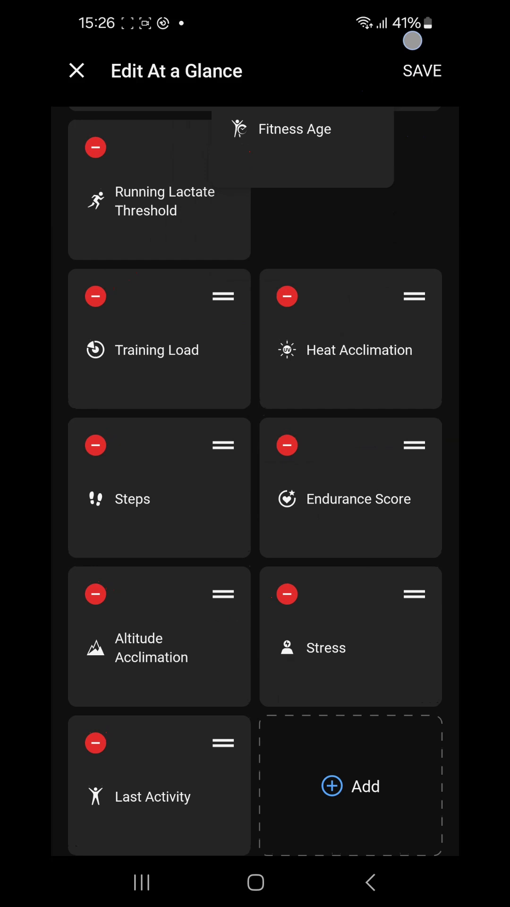
pyautogui.scroll(-3)
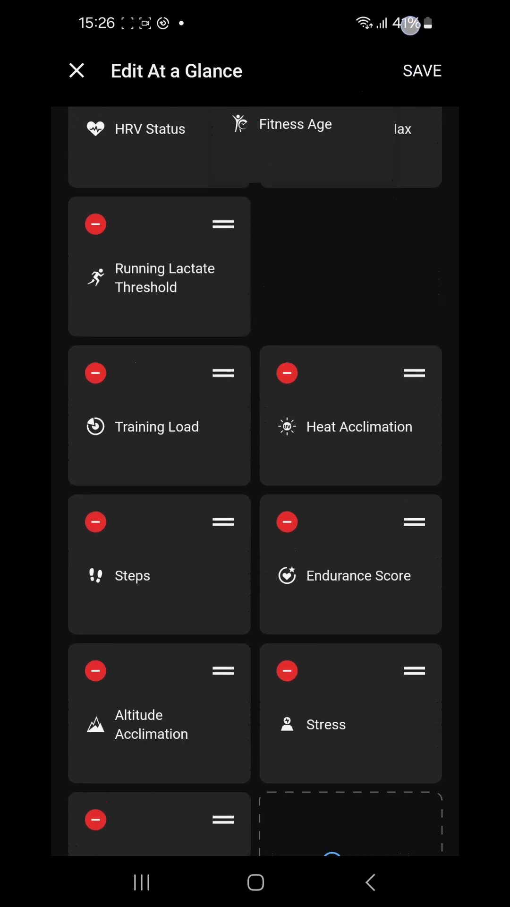
pyautogui.scroll(-3)
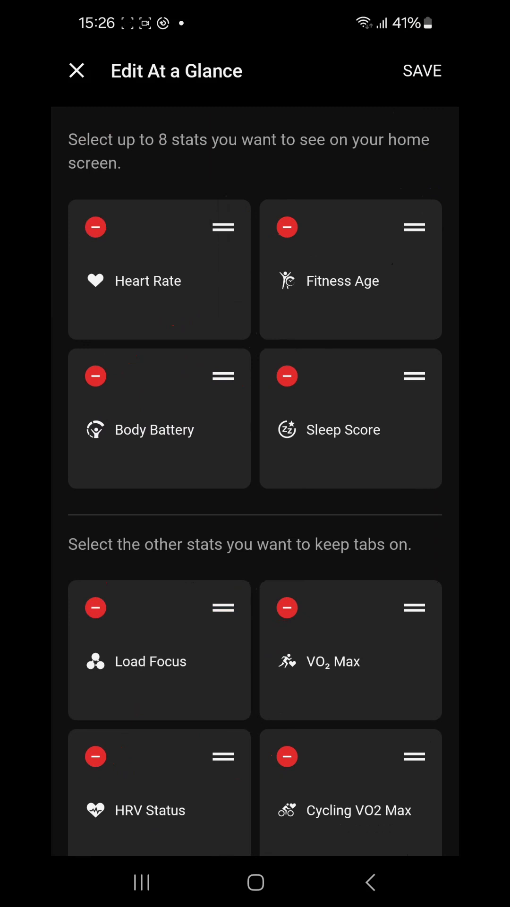
pyautogui.click(77, 71)
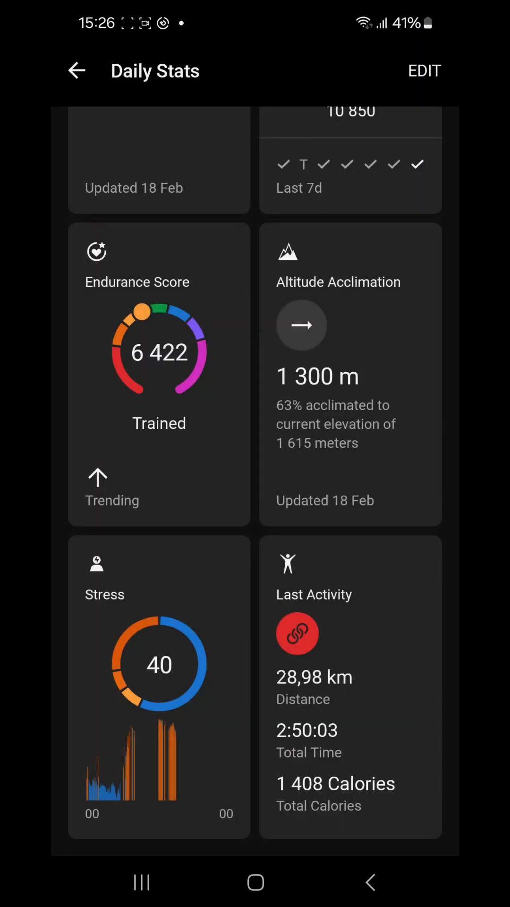
pyautogui.click(77, 70)
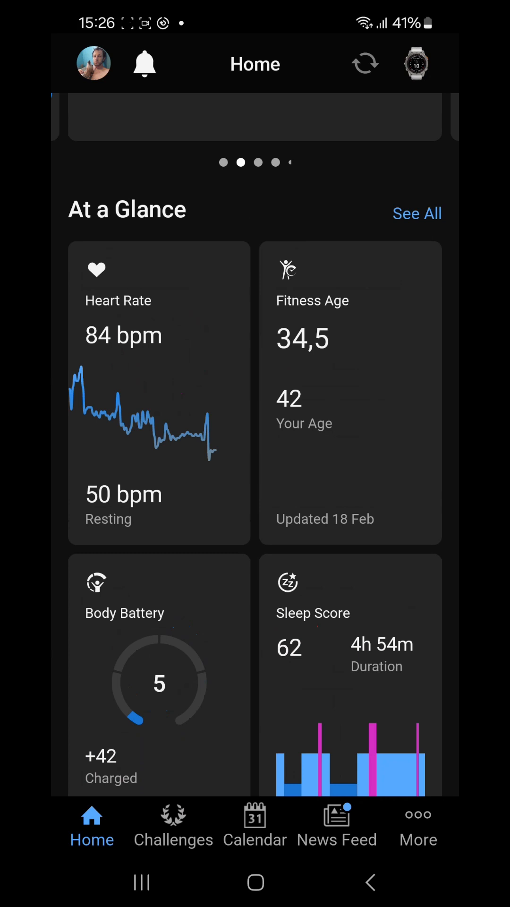
pyautogui.scroll(-3)
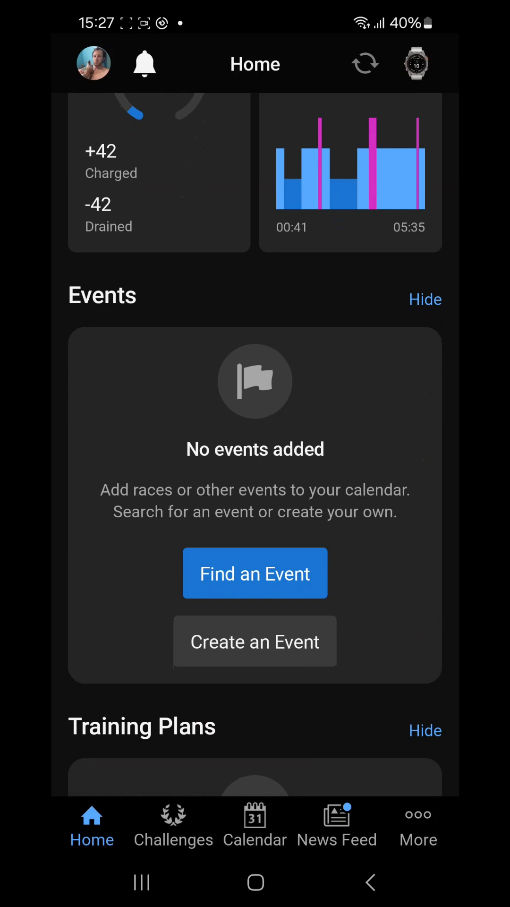
pyautogui.click(254, 573)
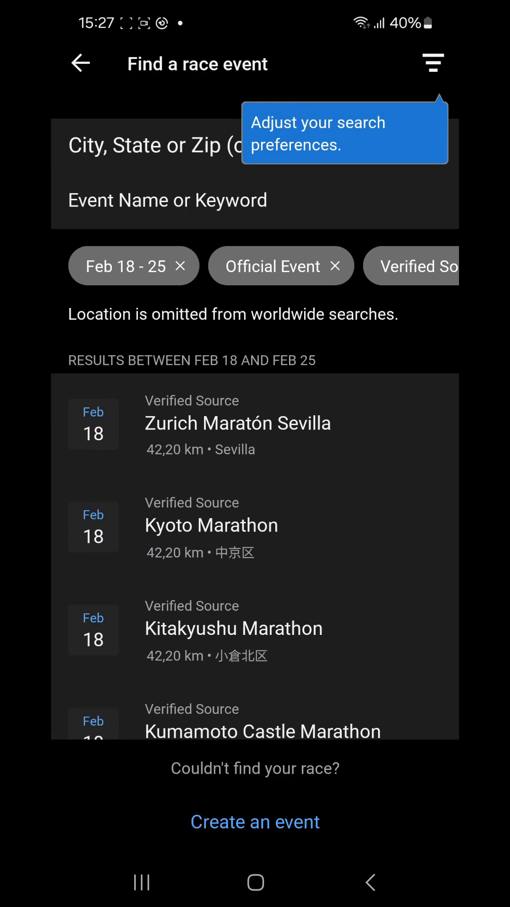
pyautogui.click(80, 64)
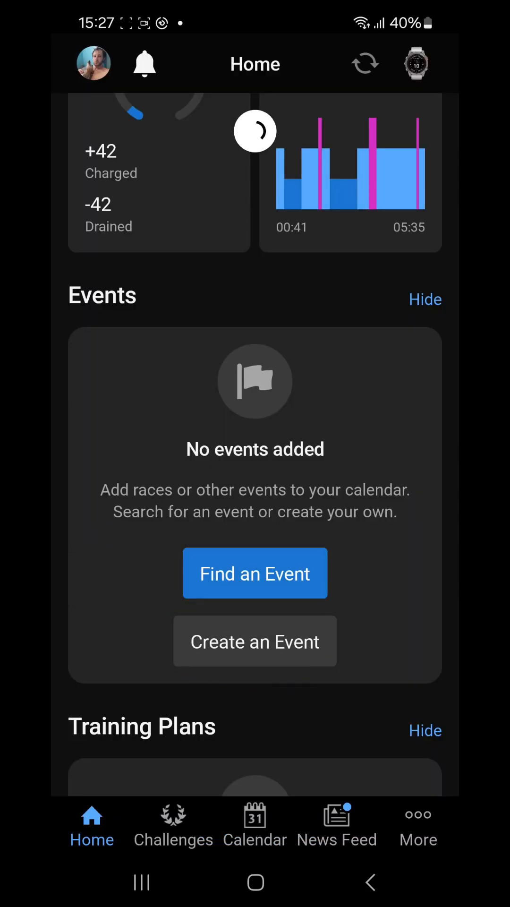
pyautogui.click(255, 641)
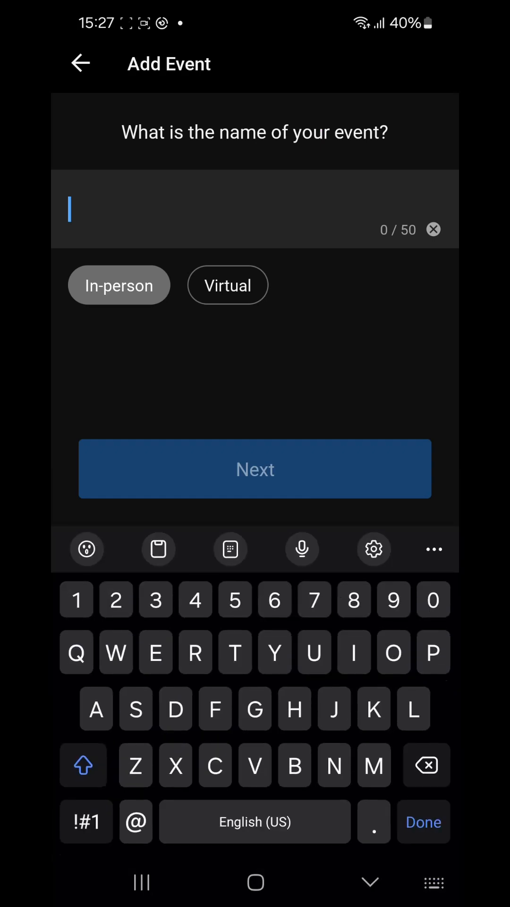
pyautogui.click(81, 64)
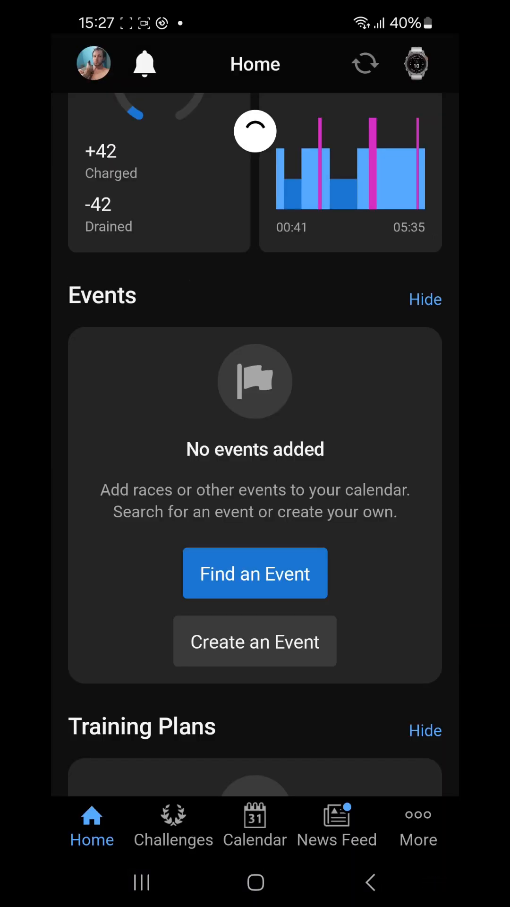
pyautogui.scroll(-3)
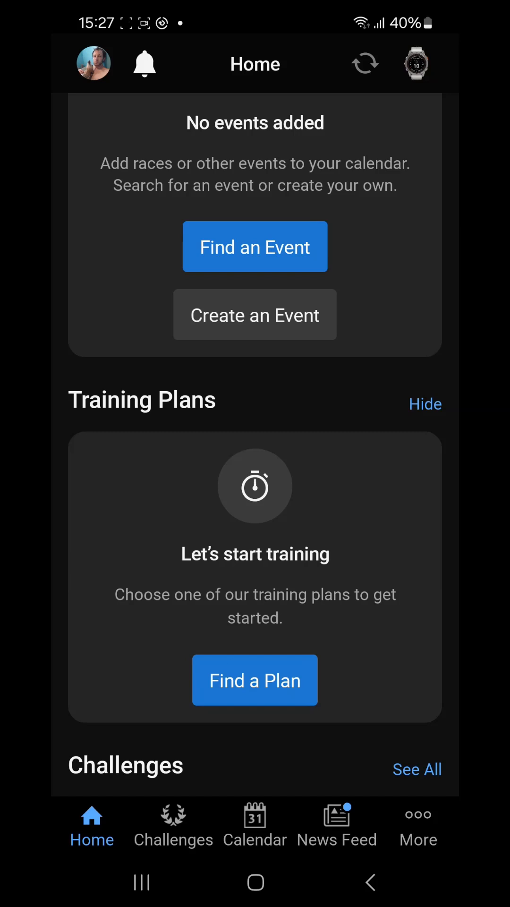
# Hide the Events and Training Plans sections on the home screen
pyautogui.scroll(-3)
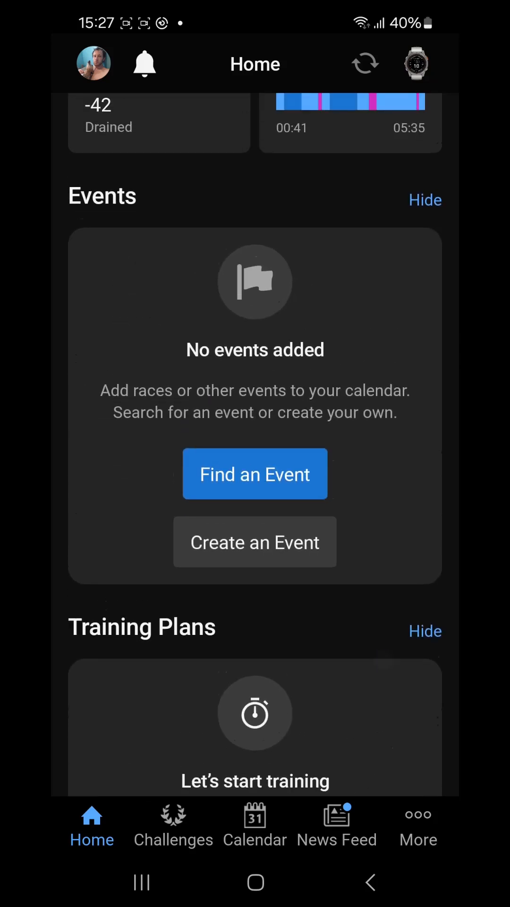
pyautogui.scroll(-3)
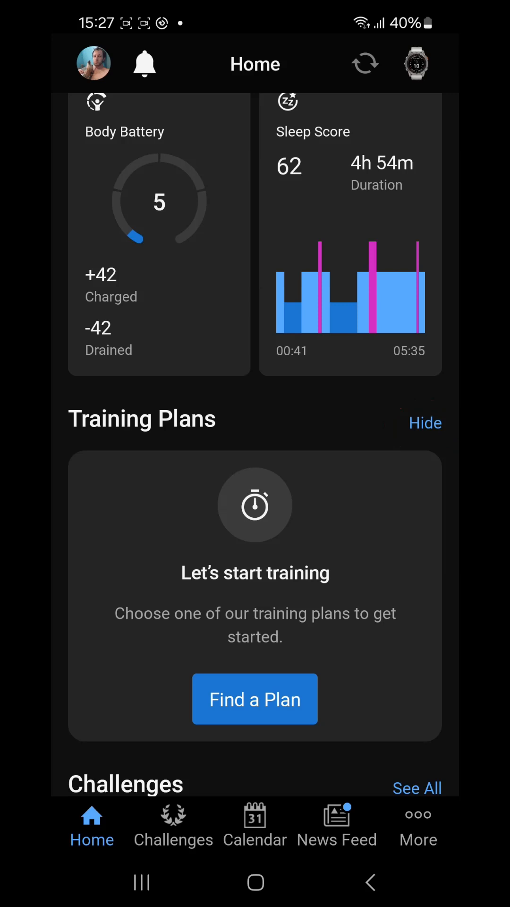
pyautogui.scroll(-3)
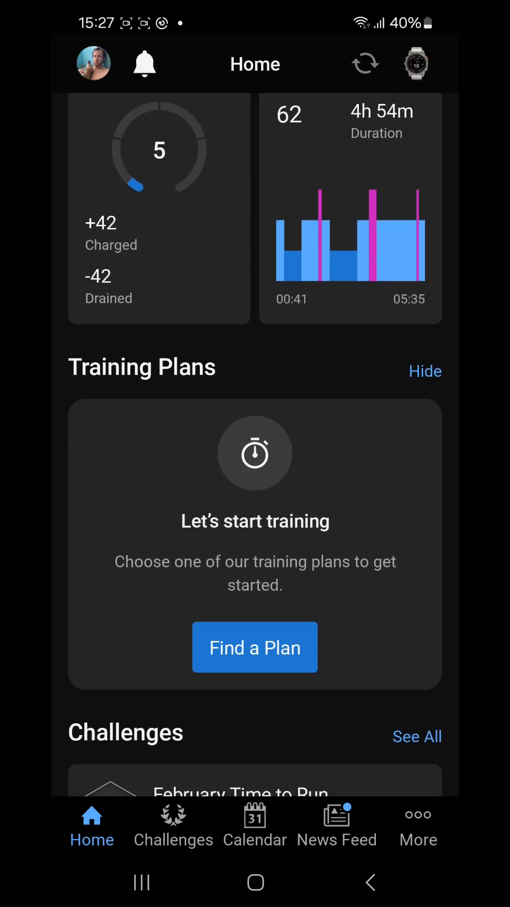
pyautogui.click(425, 371)
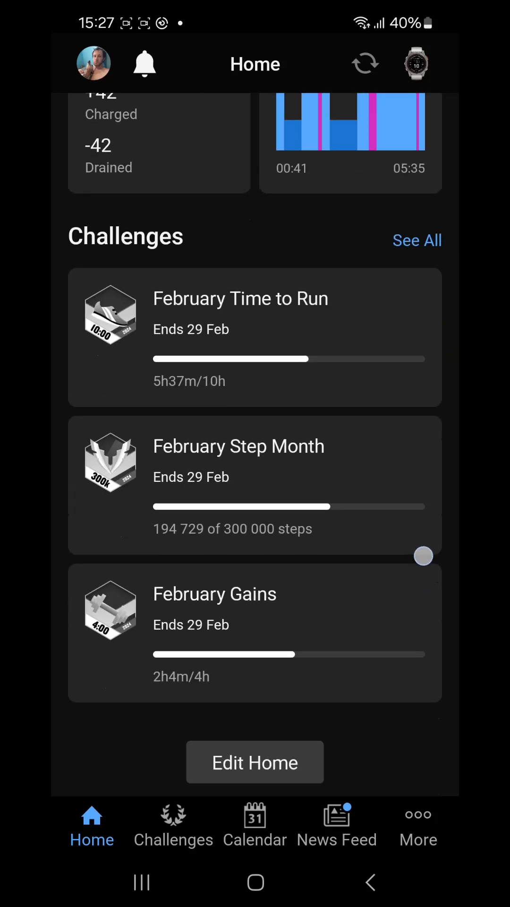
# Browse the current challenges in the Challenges overview
pyautogui.scroll(-3)
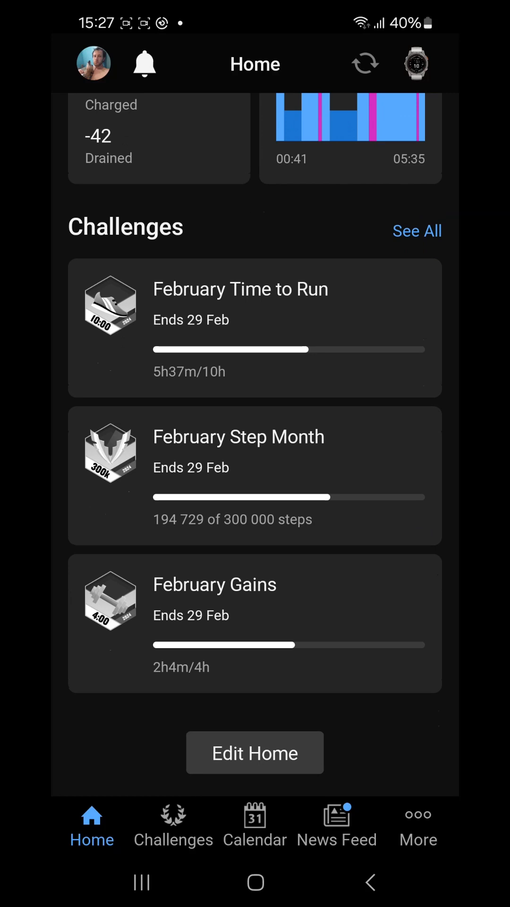
pyautogui.click(417, 231)
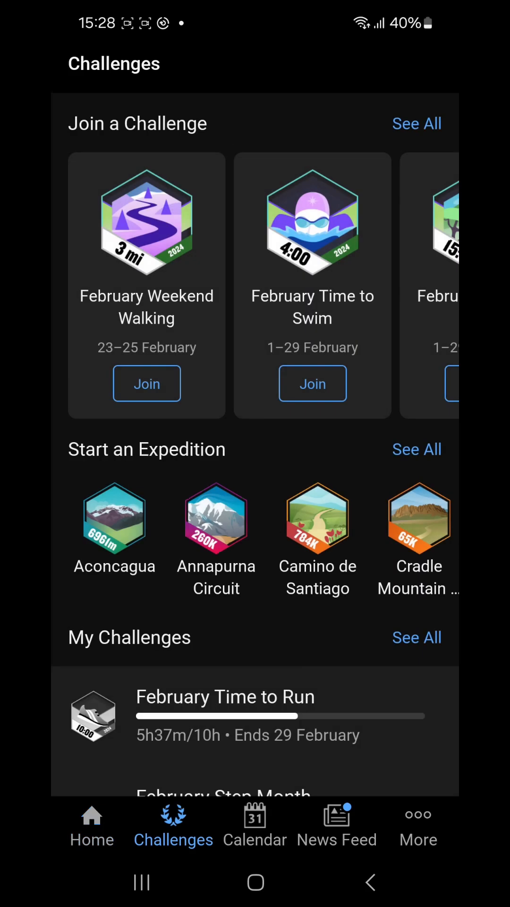
pyautogui.scroll(-3)
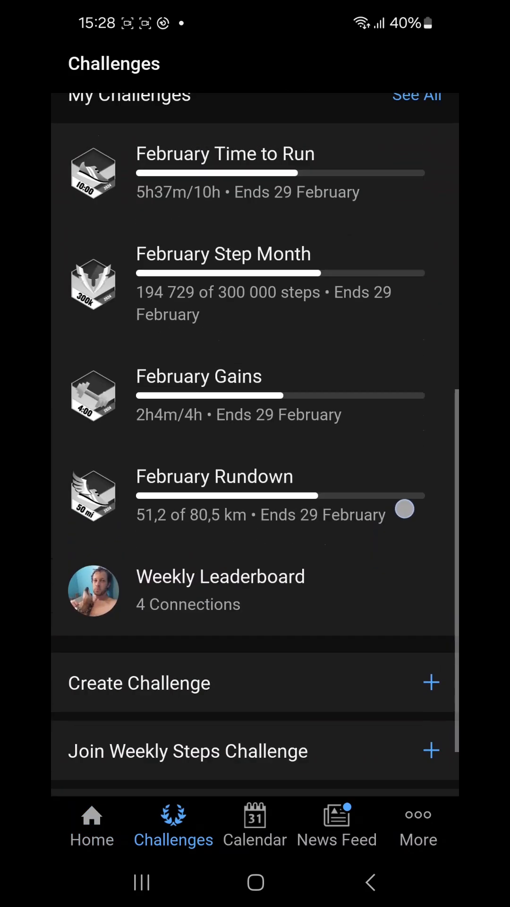
pyautogui.scroll(-3)
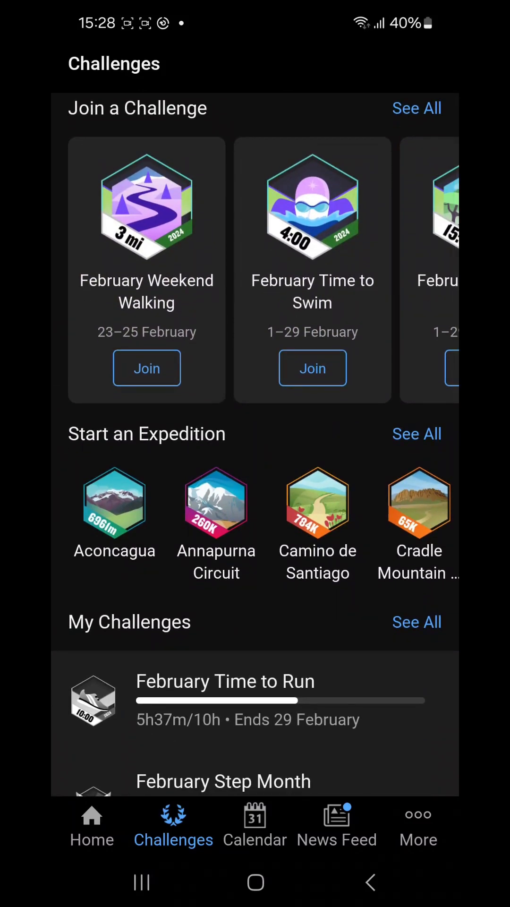
pyautogui.scroll(-3)
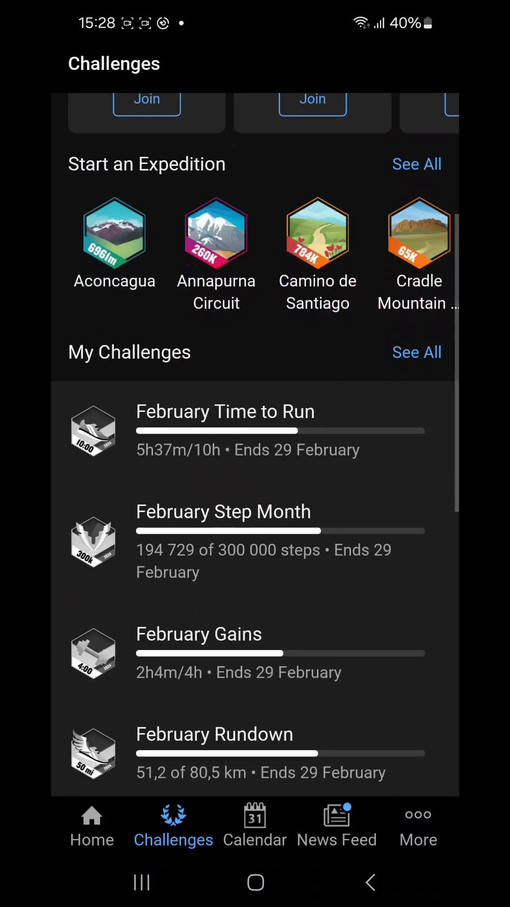
pyautogui.scroll(-3)
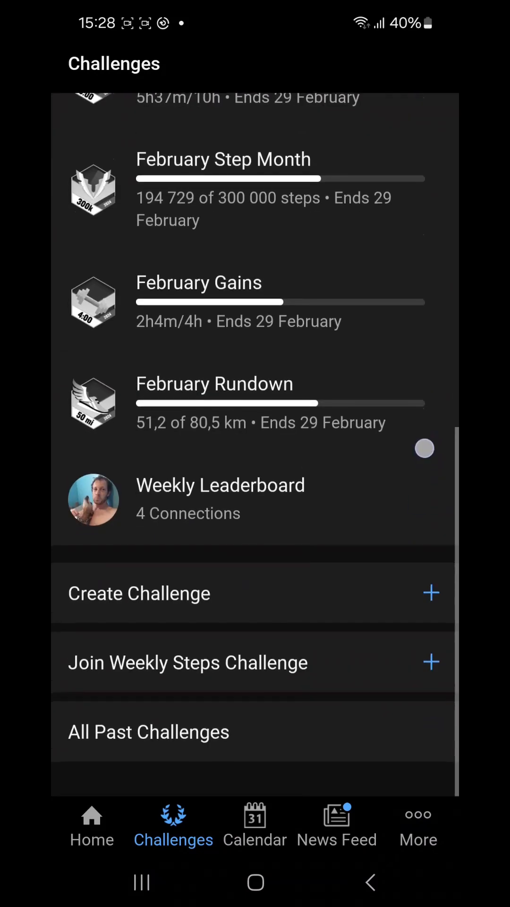
pyautogui.scroll(-3)
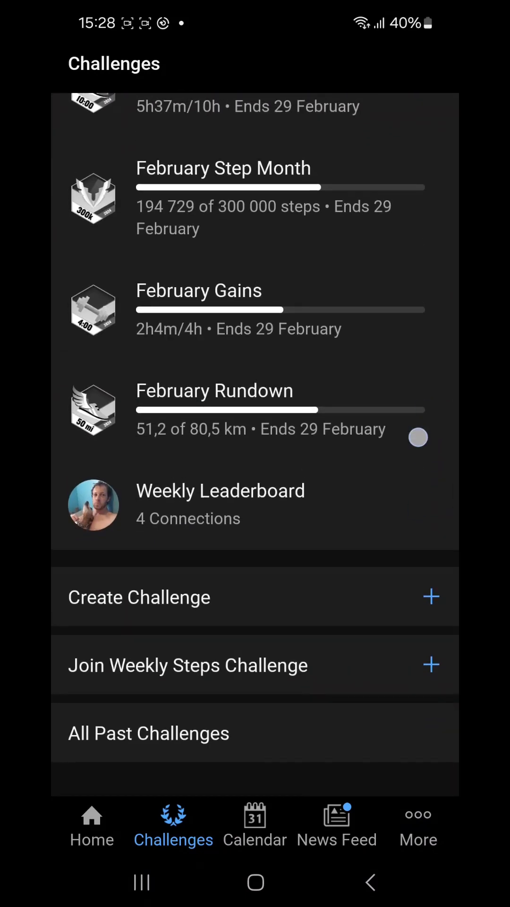
pyautogui.scroll(3)
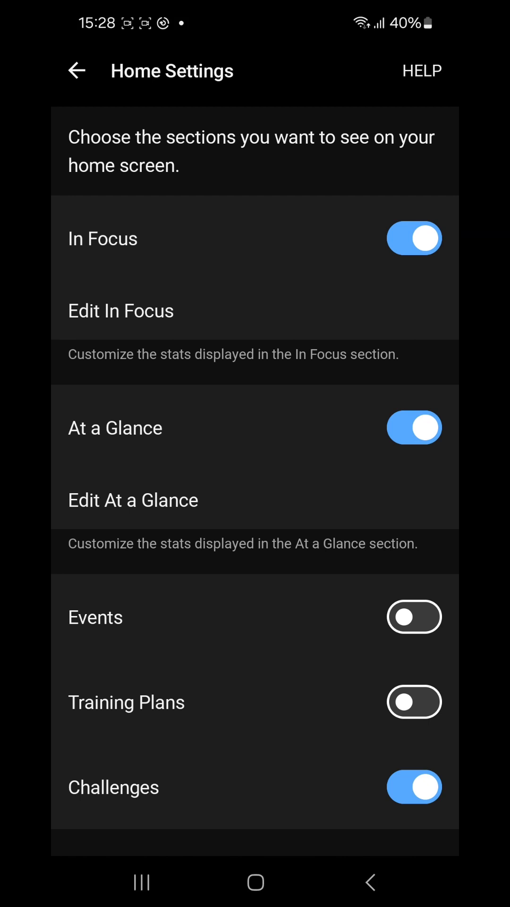
# Switch off the In Focus section and check the home screen
pyautogui.click(413, 237)
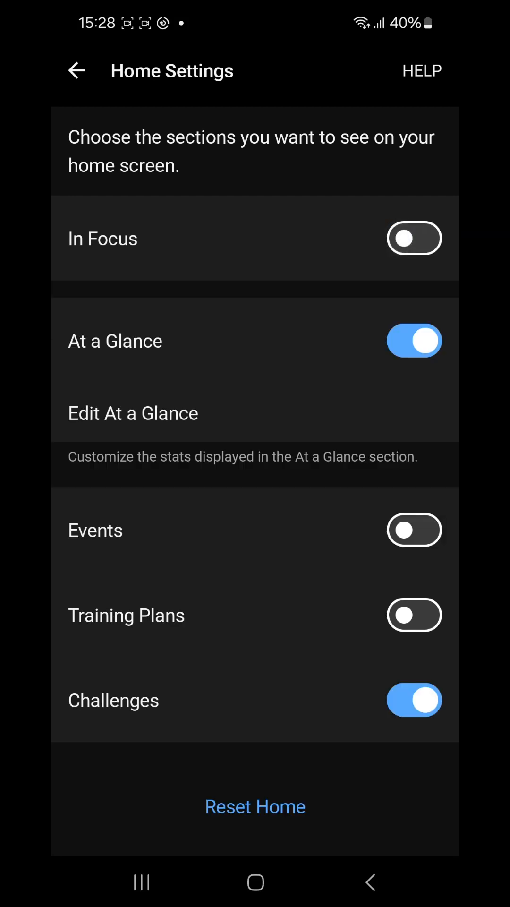
pyautogui.click(77, 70)
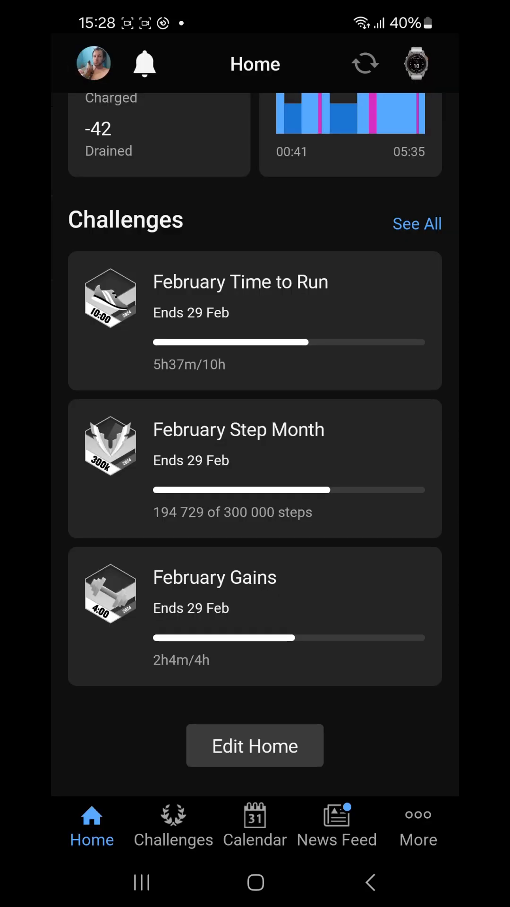
pyautogui.scroll(3)
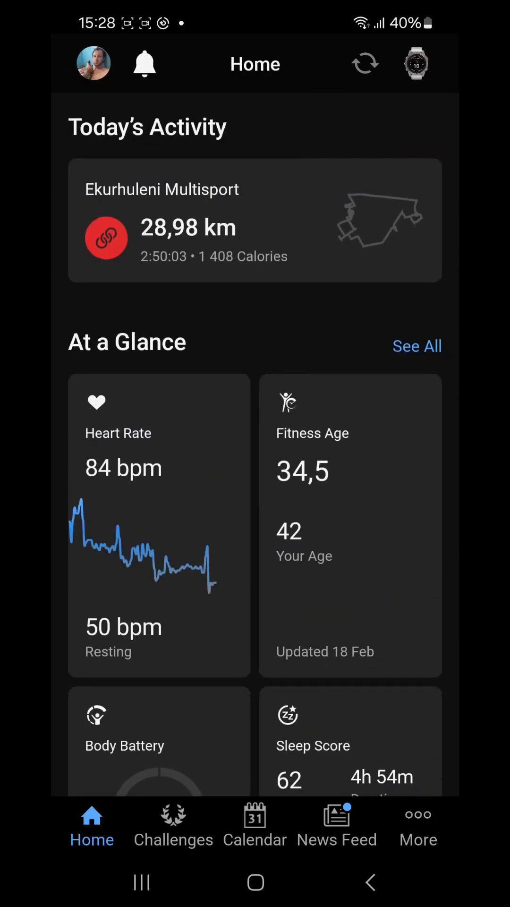
pyautogui.scroll(-3)
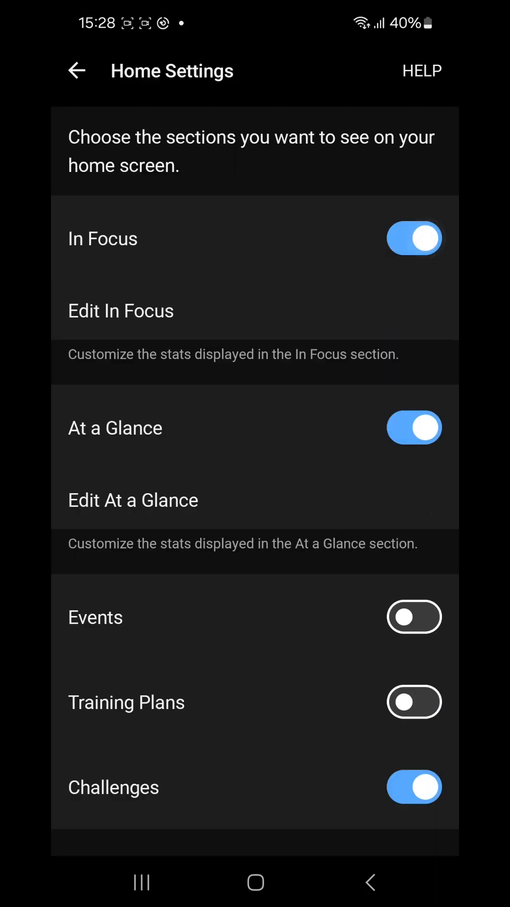
# Hide the At a Glance section and scroll through the updated home screen
pyautogui.click(414, 428)
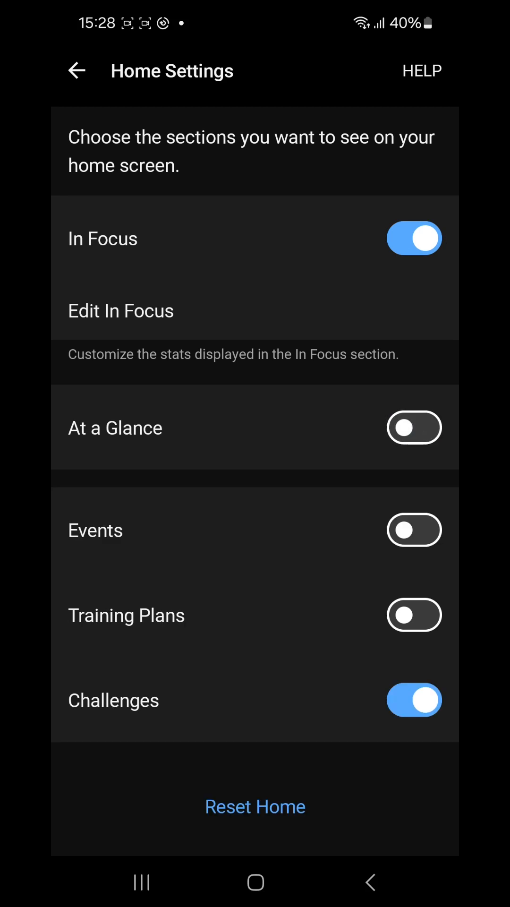
pyautogui.click(77, 71)
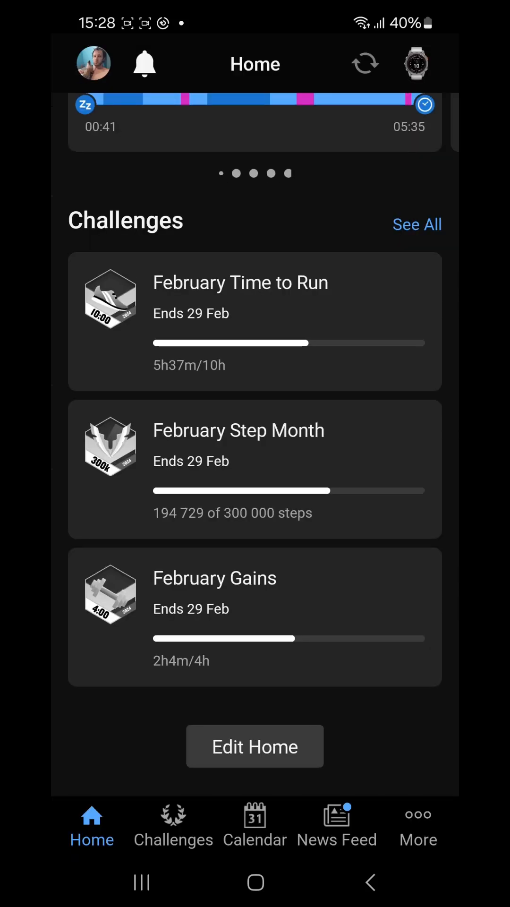
pyautogui.scroll(-3)
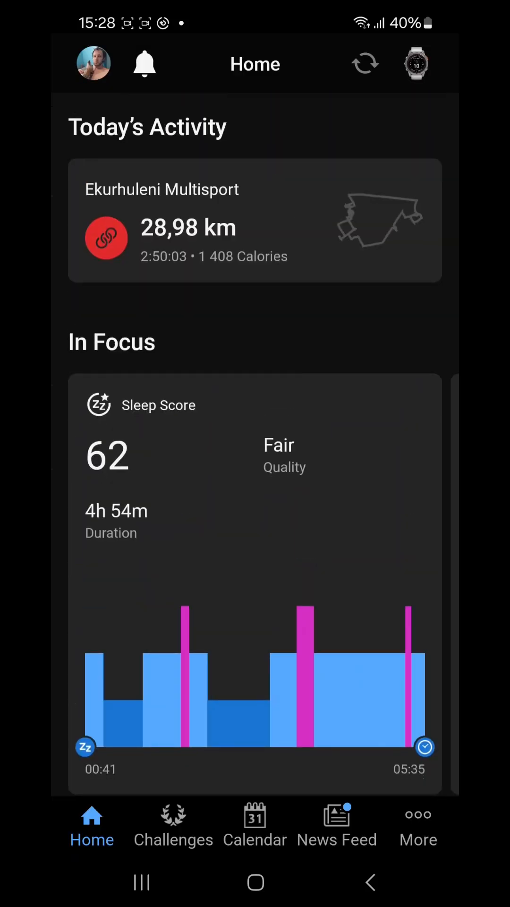
pyautogui.scroll(-3)
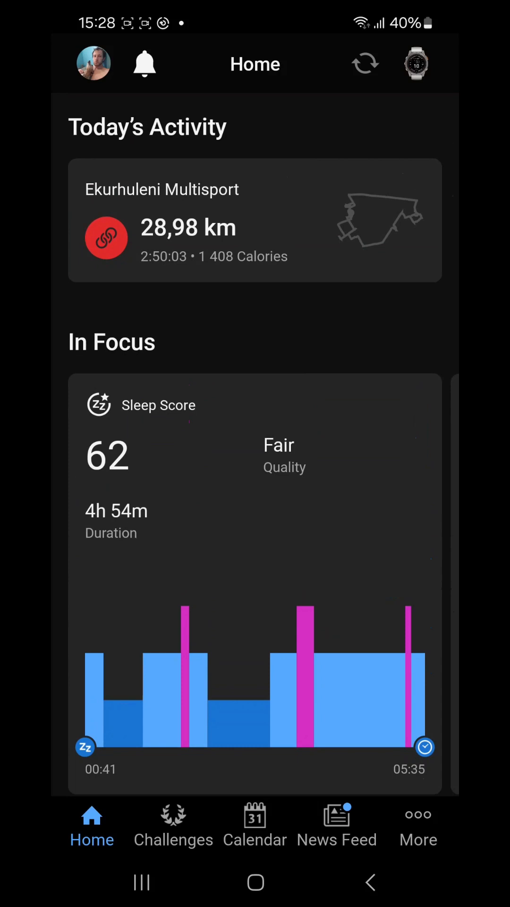
pyautogui.scroll(-3)
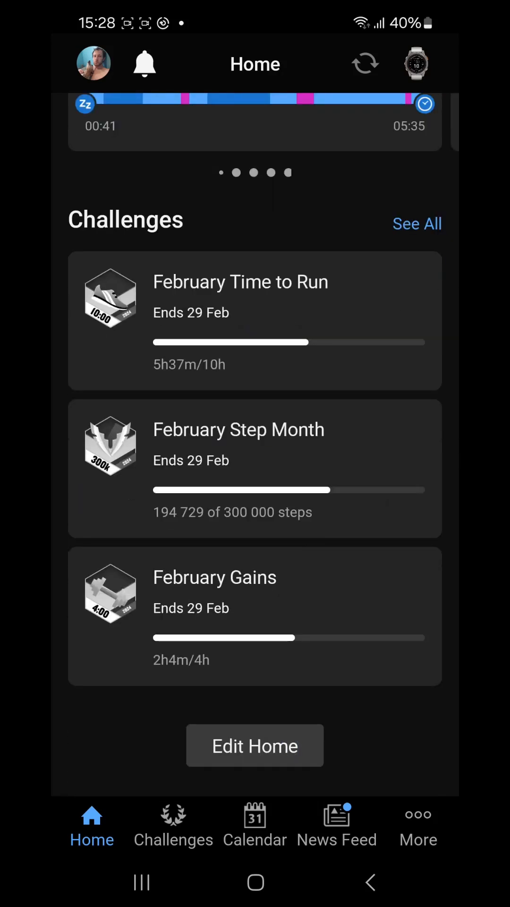
# Turn At a Glance back on, browse Home, and reopen Home Settings
pyautogui.click(255, 745)
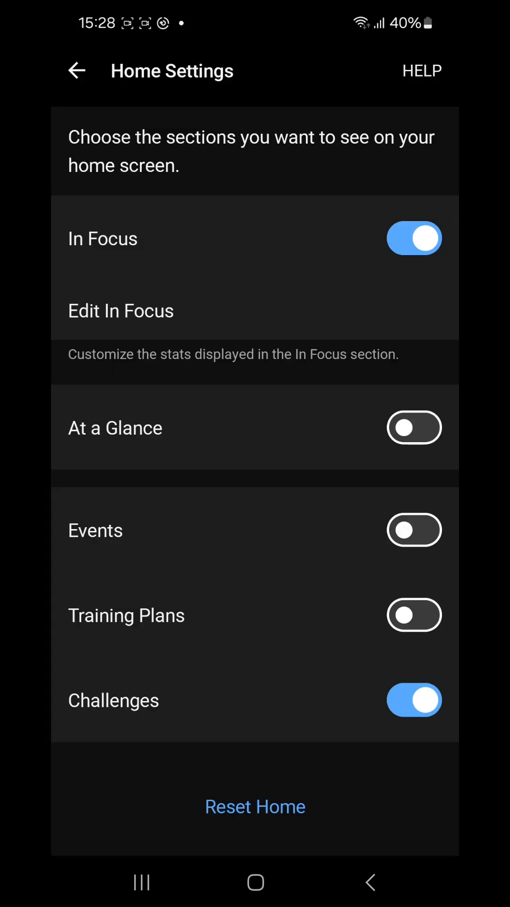
pyautogui.click(414, 427)
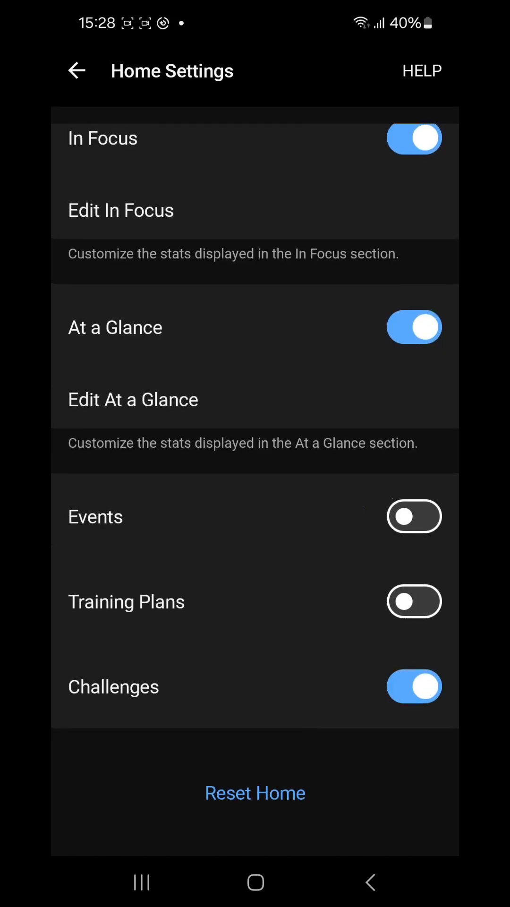
pyautogui.click(413, 687)
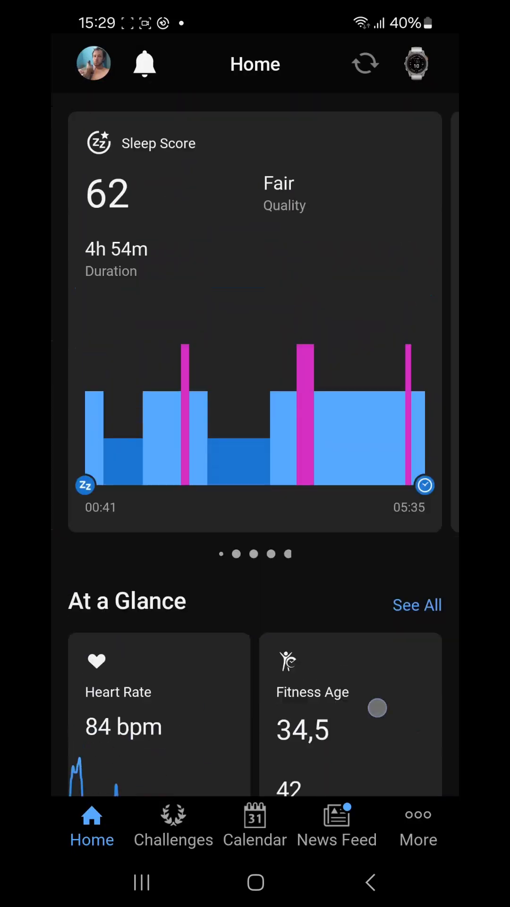
pyautogui.scroll(-3)
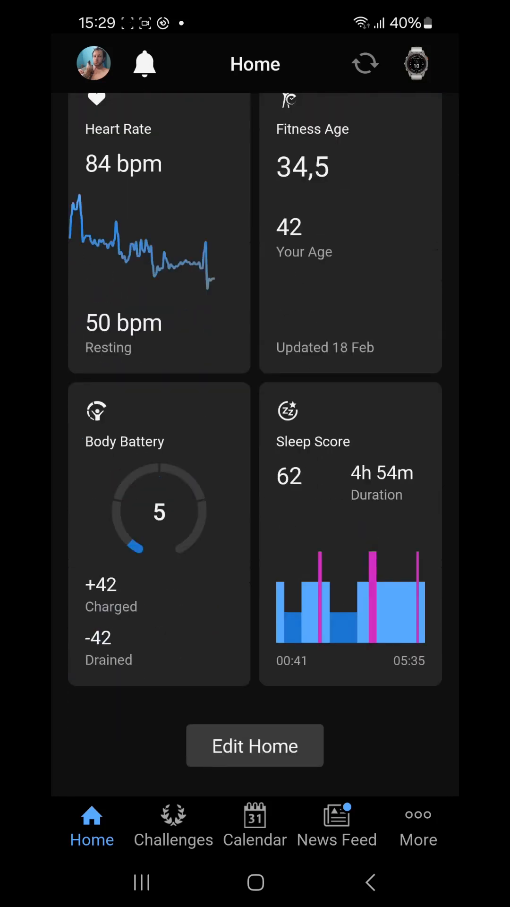
pyautogui.click(255, 745)
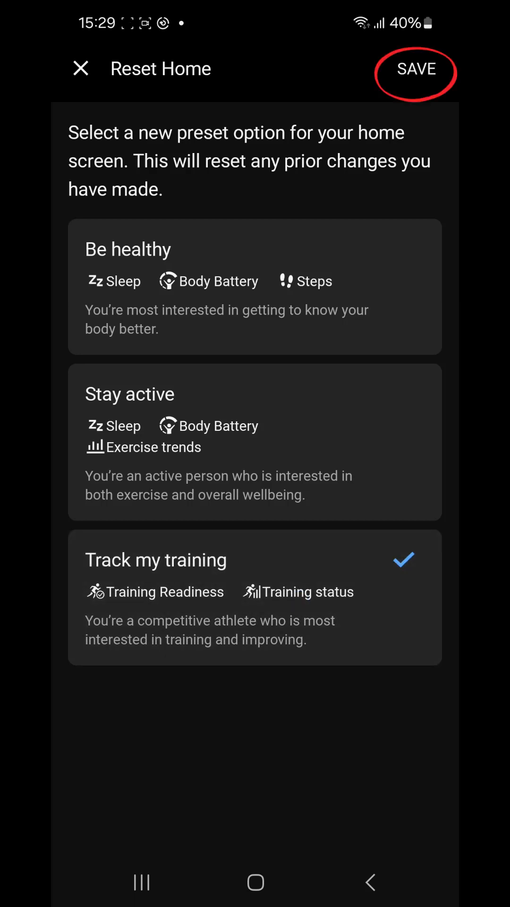
# Save the Track my training preset and confirm the home screen reset
pyautogui.click(415, 68)
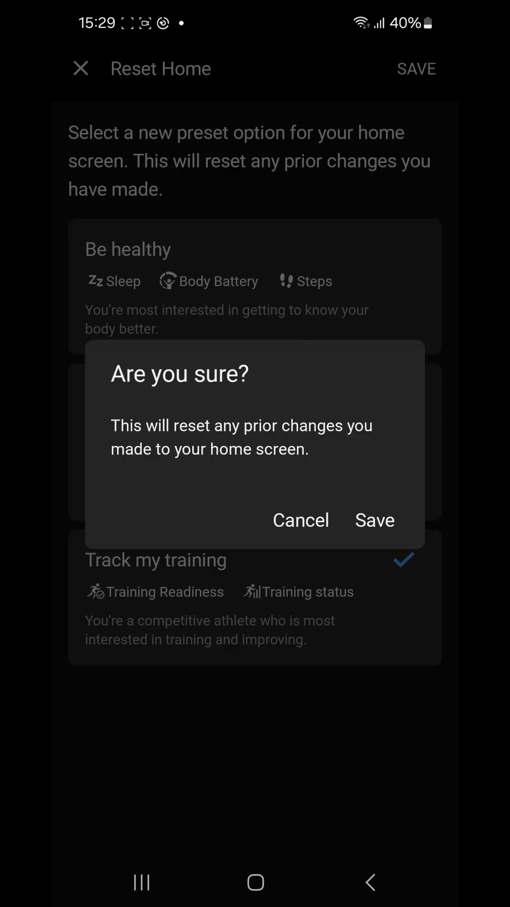
pyautogui.click(375, 520)
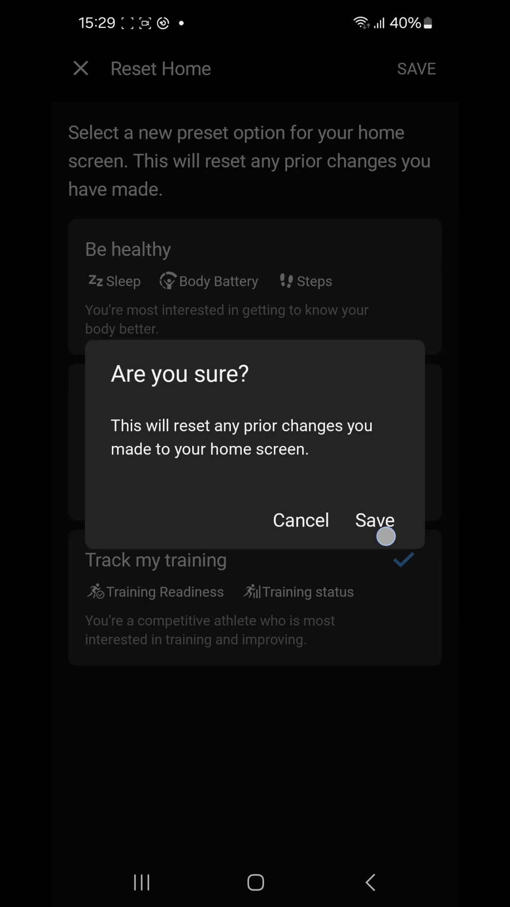
pyautogui.click(374, 520)
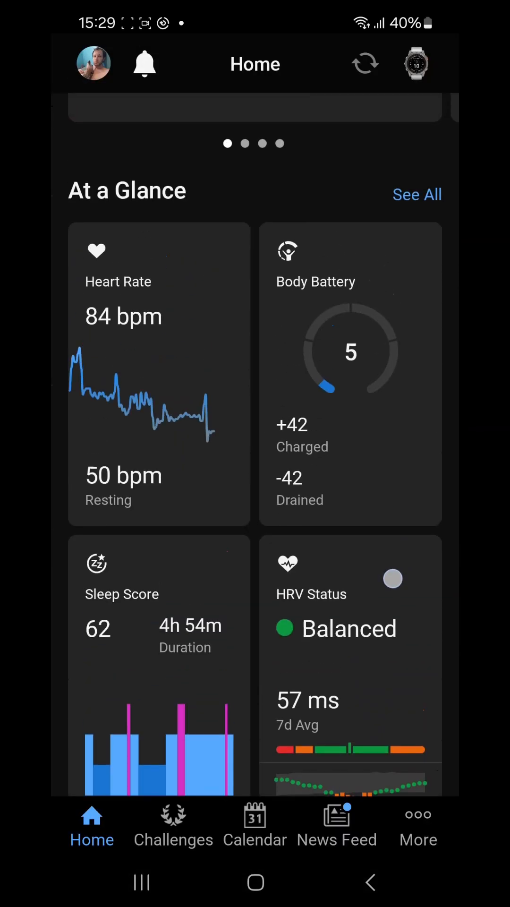
# Scroll the reset home past In Focus, At a Glance and Events, then open Challenges
pyautogui.scroll(-3)
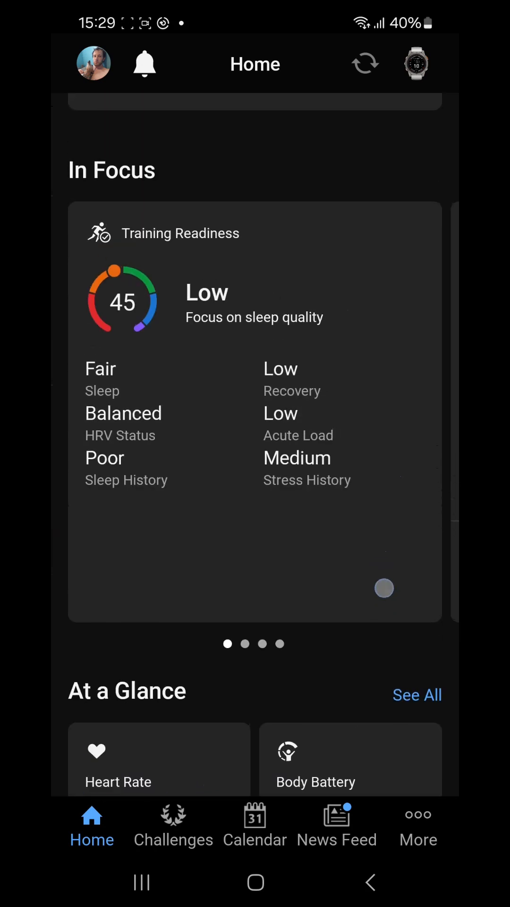
pyautogui.hscroll(-3)
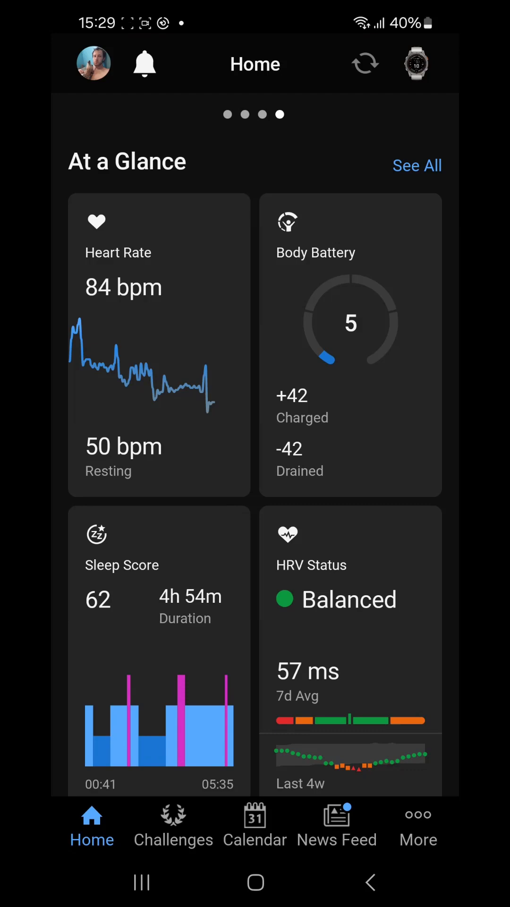
pyautogui.scroll(-3)
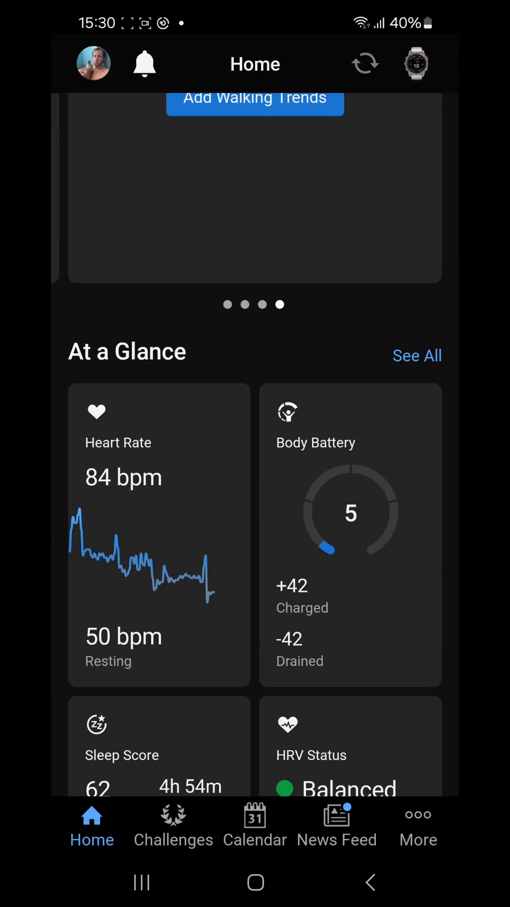
pyautogui.scroll(-3)
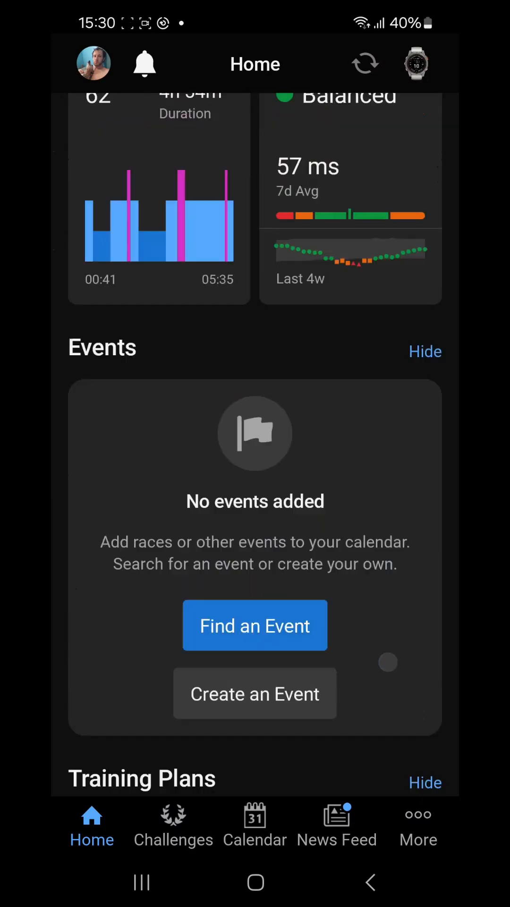
pyautogui.click(172, 824)
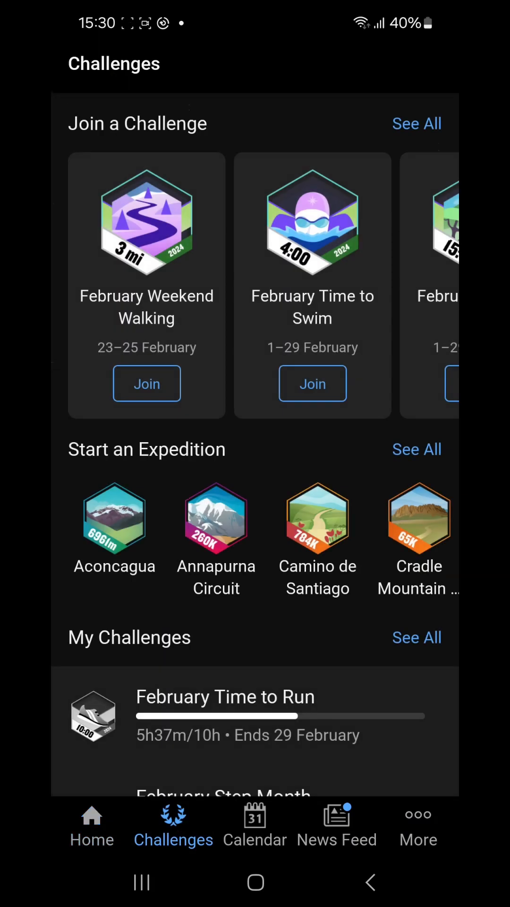
# Browse the February 2024 calendar, news feed and More features list, then return Home
pyautogui.click(255, 824)
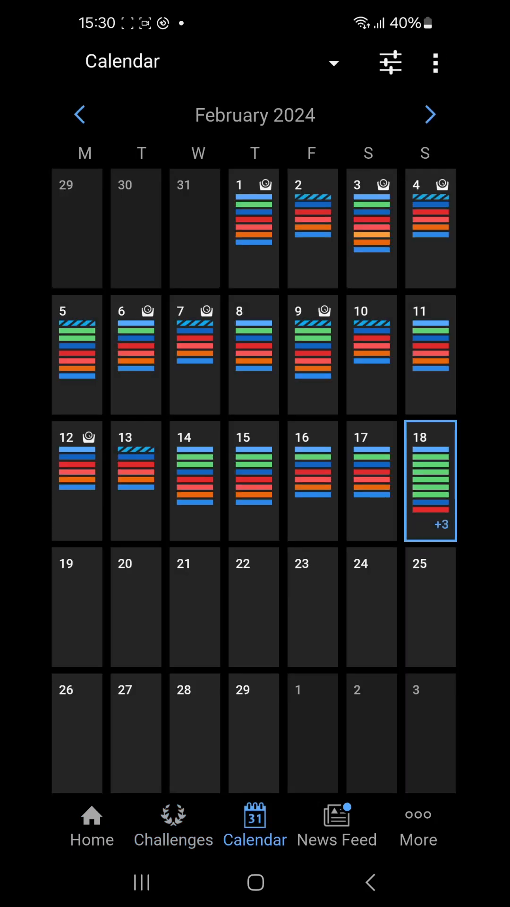
pyautogui.click(336, 827)
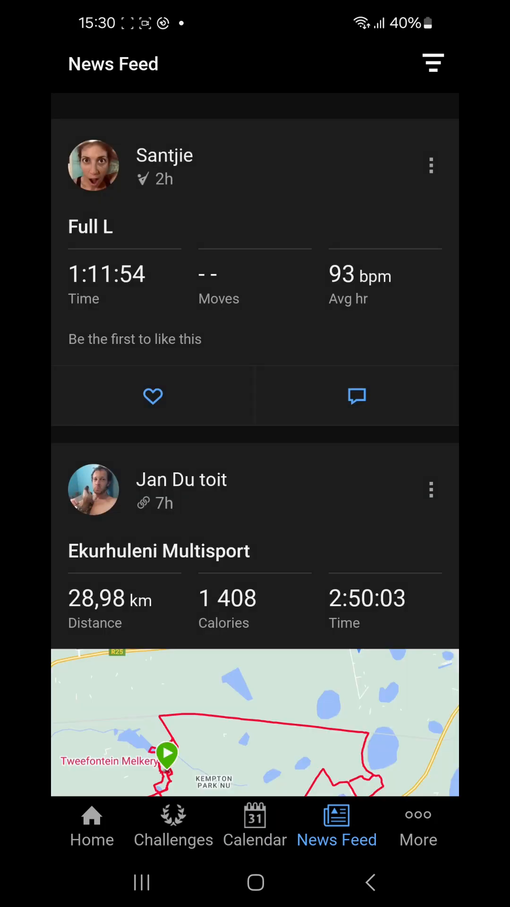
pyautogui.click(418, 826)
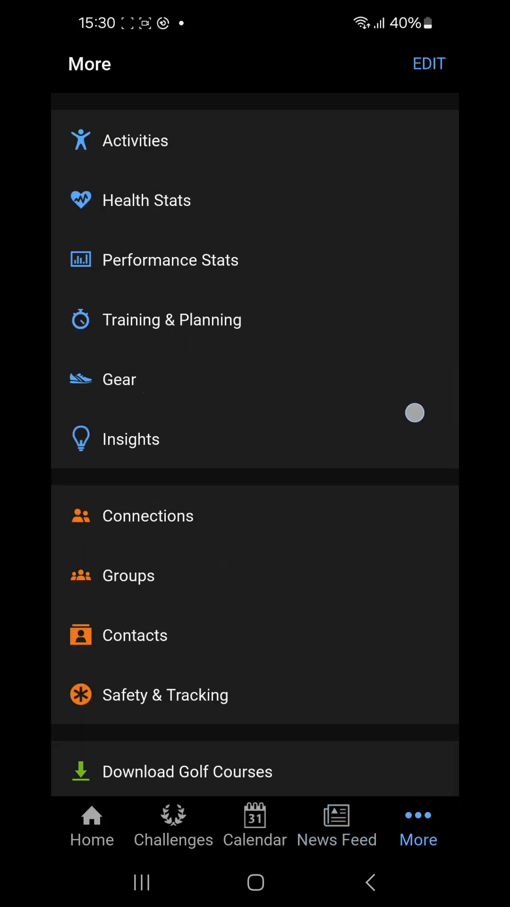
pyautogui.scroll(-3)
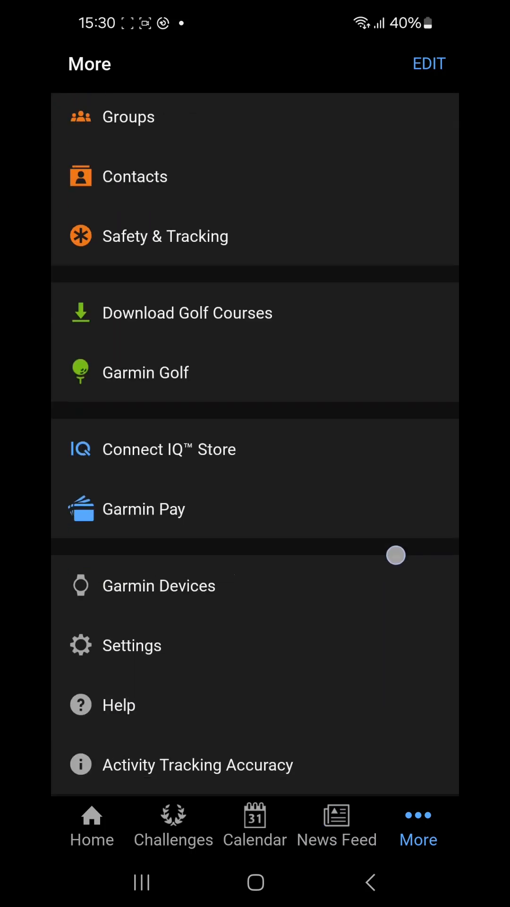
pyautogui.click(159, 585)
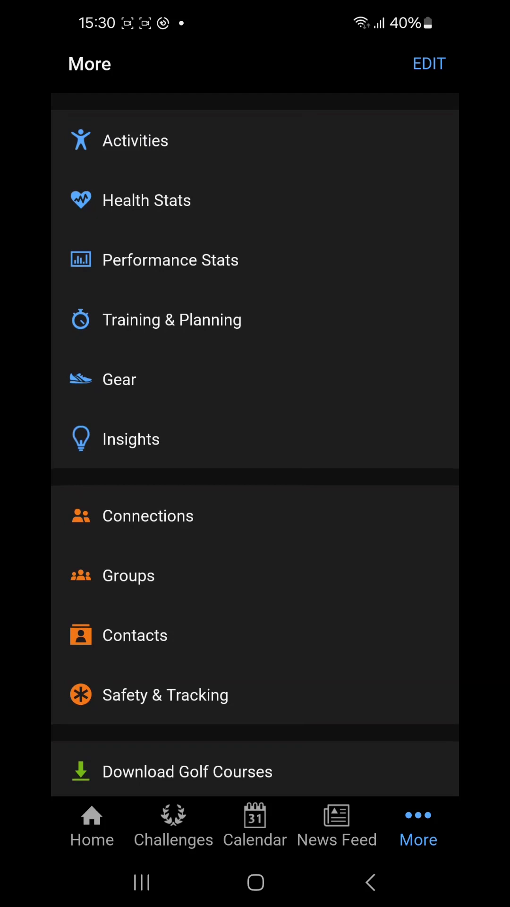
pyautogui.click(92, 825)
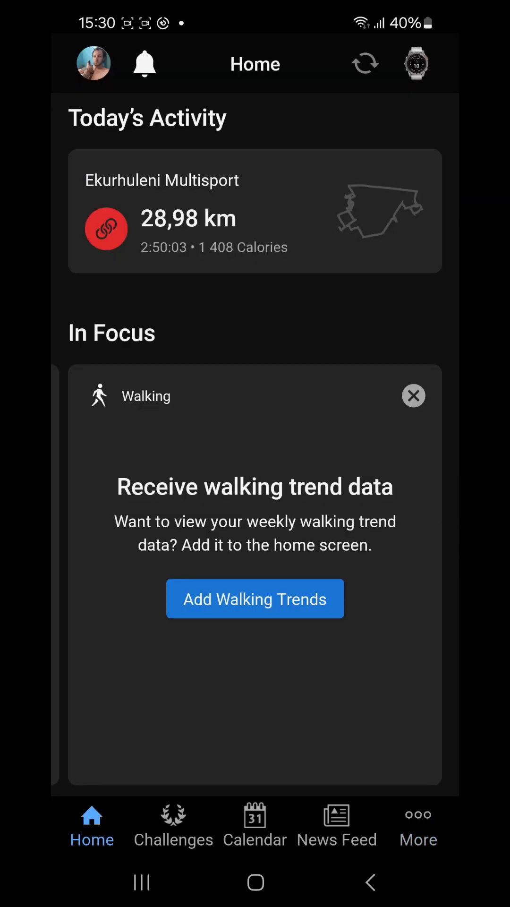